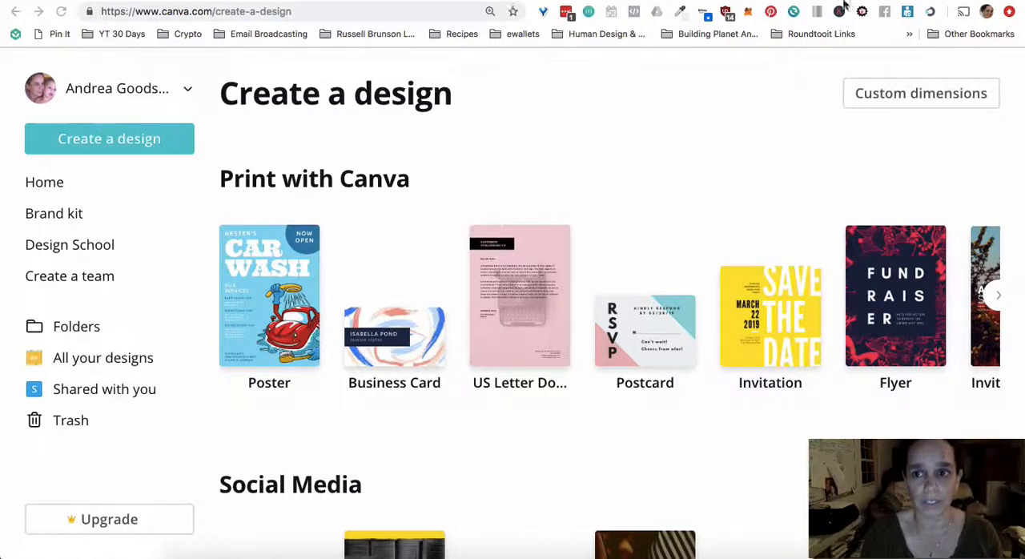
mouse_move(120, 155)
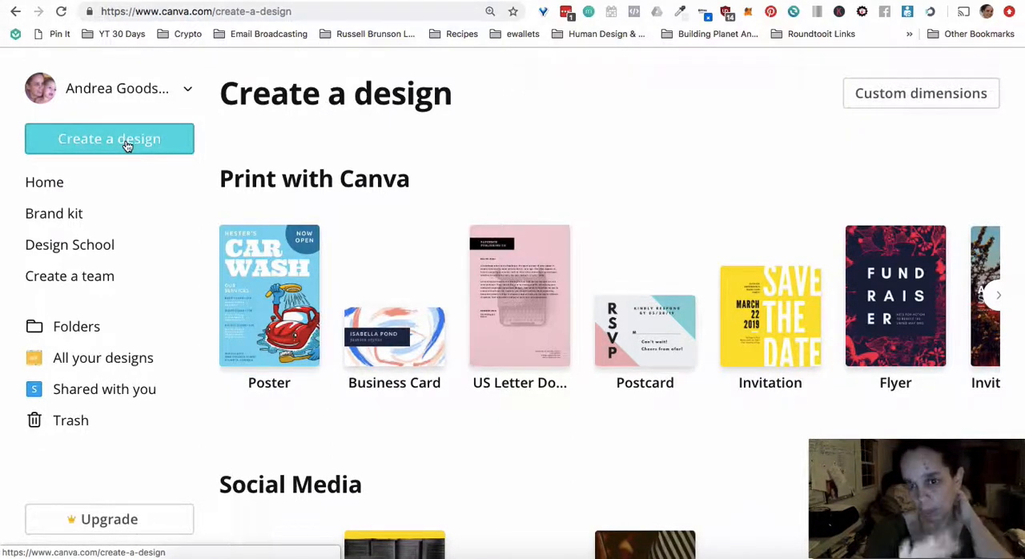
mouse_move(700, 169)
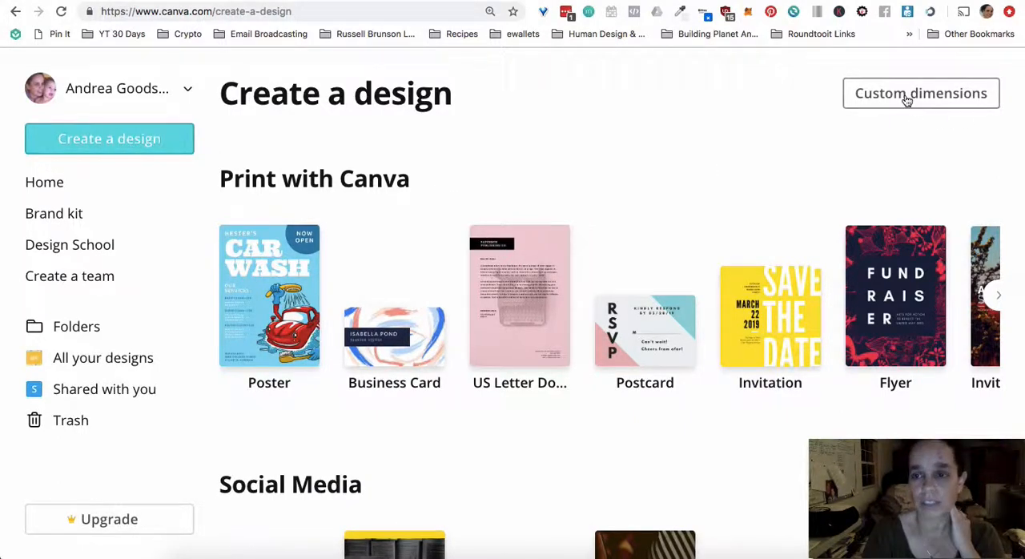
mouse_move(921, 93)
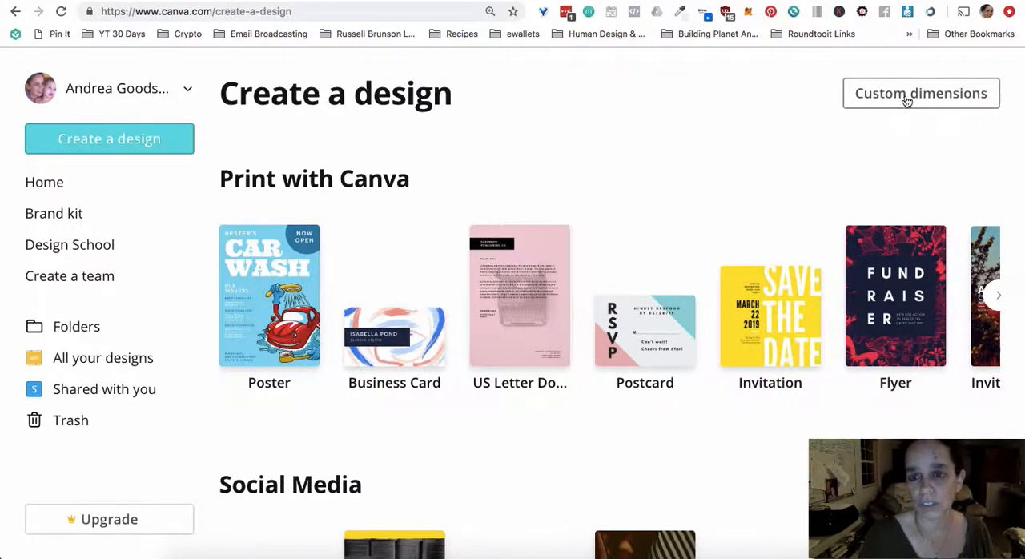
Show the custom dimensions fields for a new design, prefilled at 1640 by 859 px
click(920, 93)
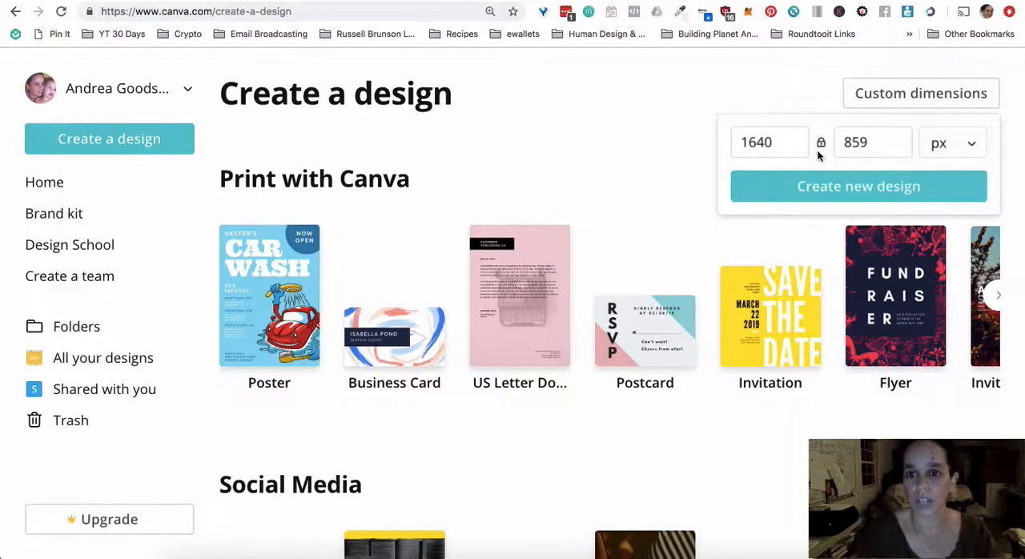
Create a new design 2640 px wide, with height auto-updating to 1383 px
click(768, 142)
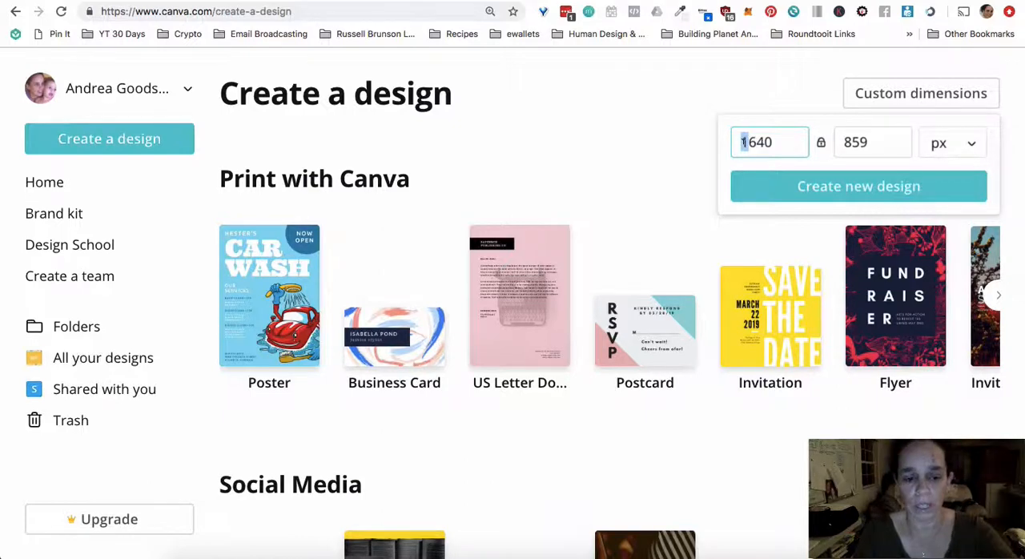
text(2640)
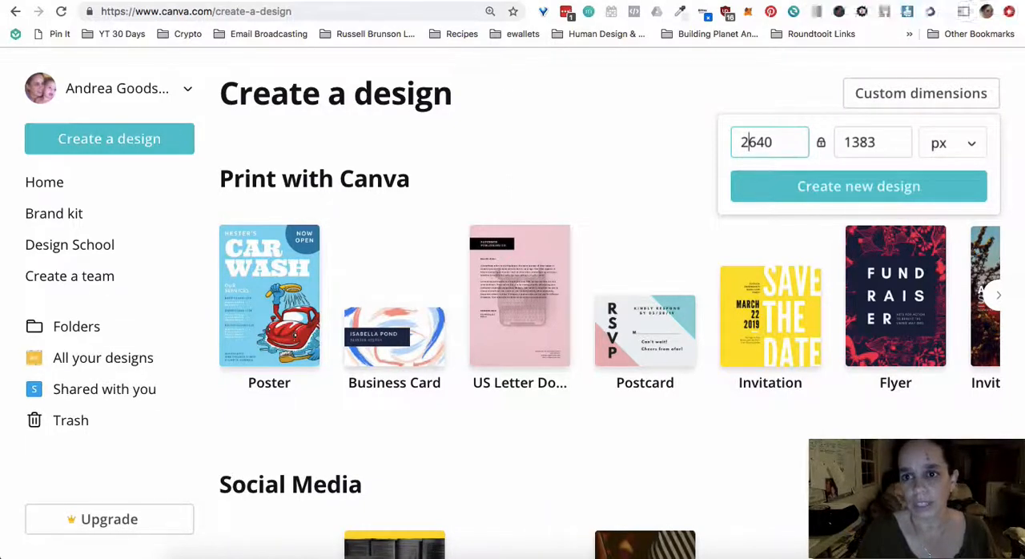
click(858, 186)
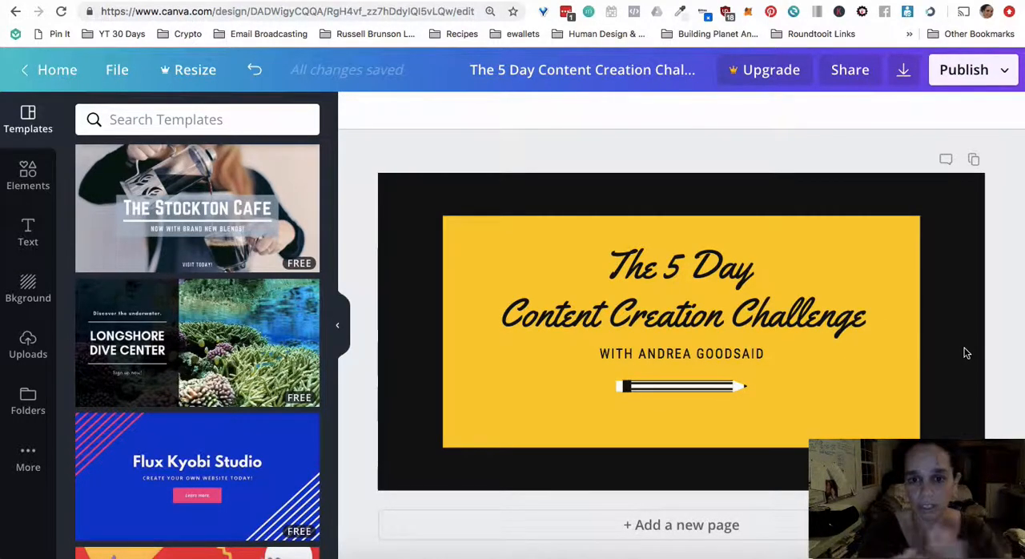
mouse_move(225, 255)
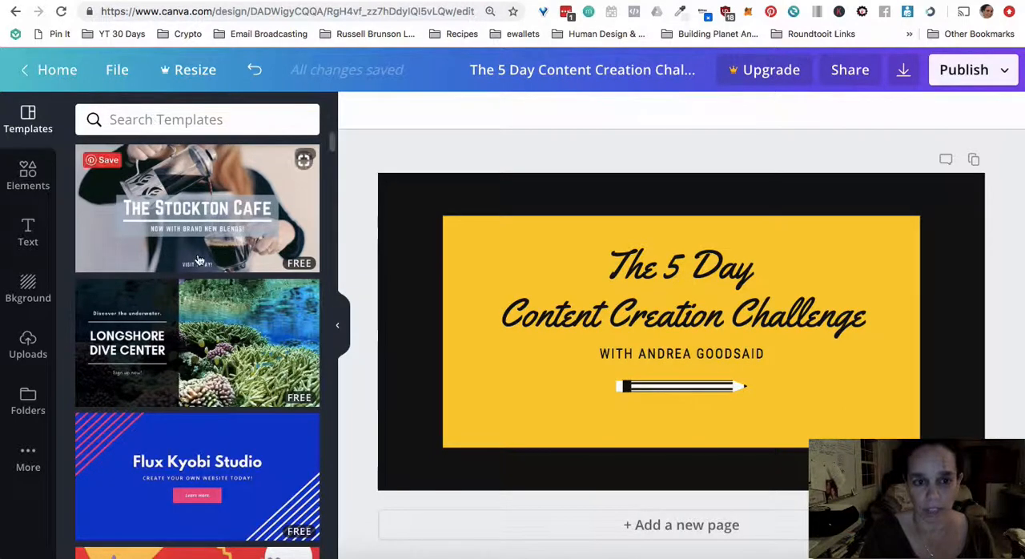
mouse_move(302, 270)
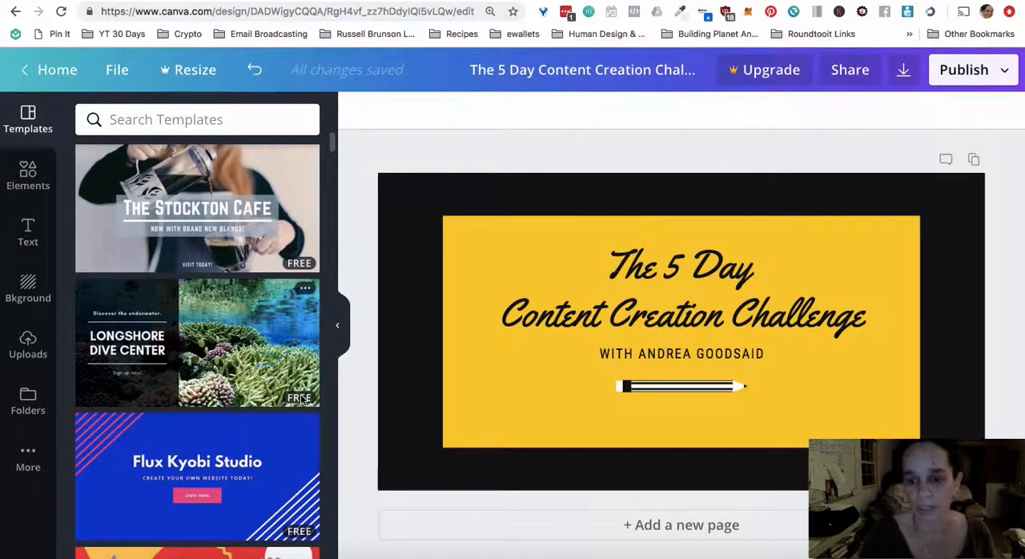
mouse_move(304, 374)
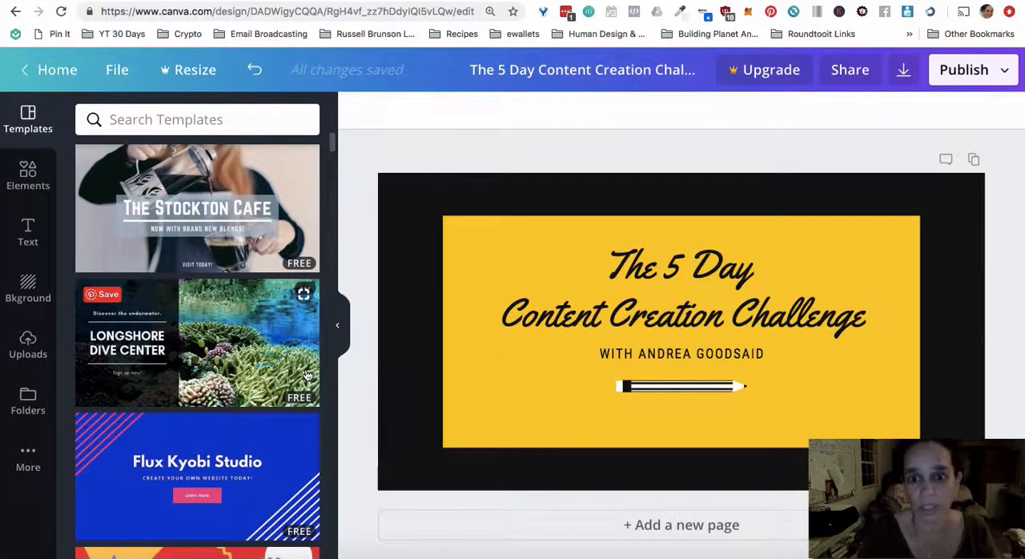
mouse_move(313, 414)
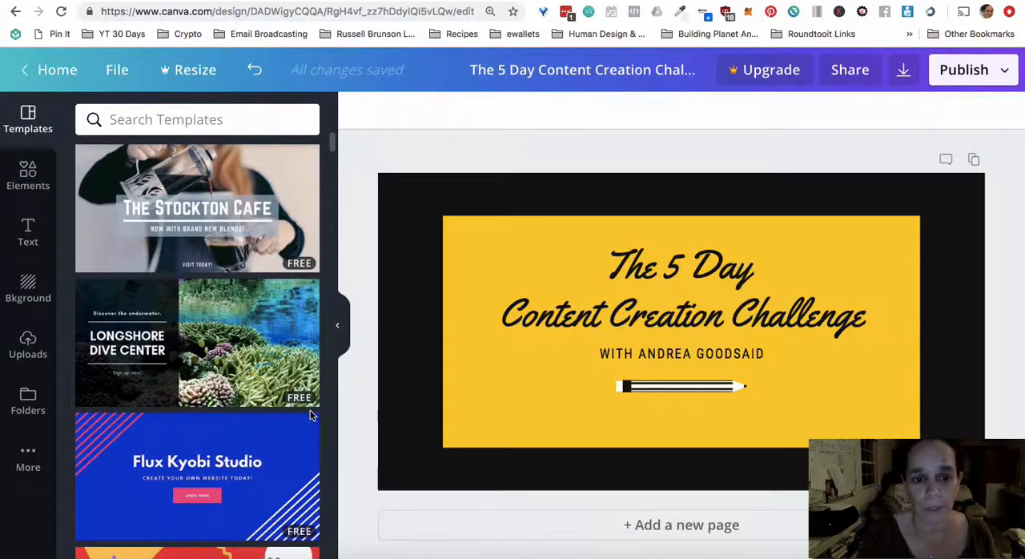
Scroll the Templates panel down to banners like 'Luxe Recipes' and 'Creative Writing 101'
scroll(down, 3)
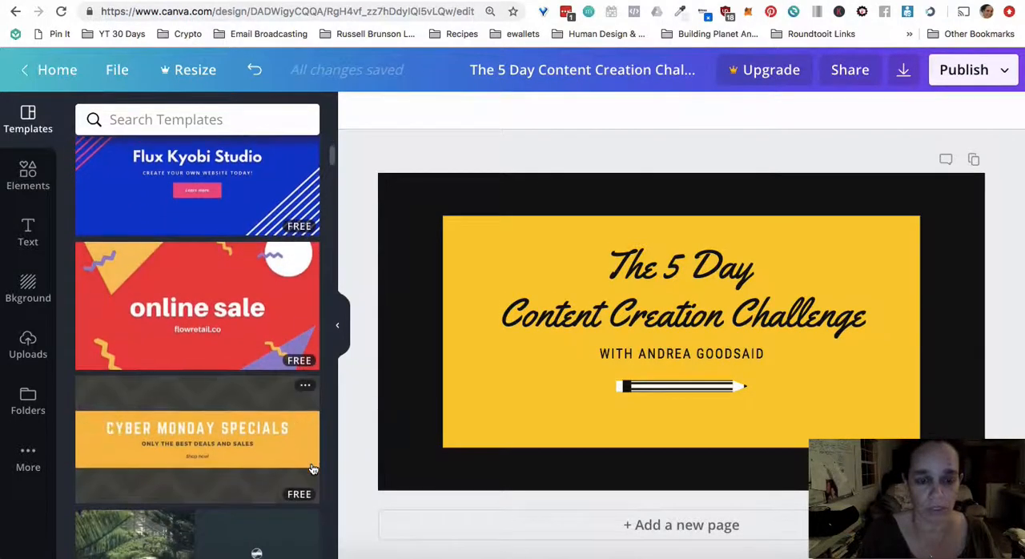
mouse_move(239, 342)
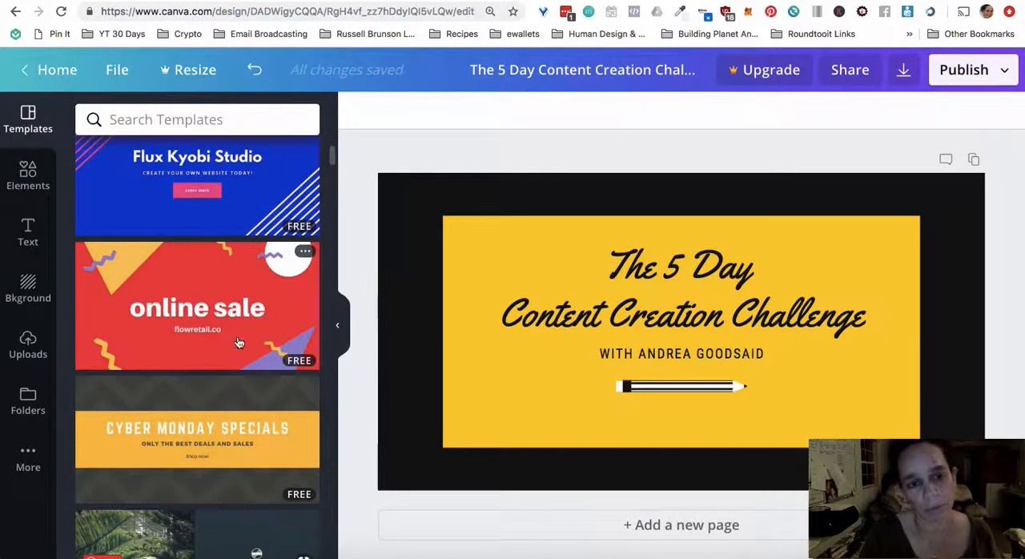
mouse_move(307, 458)
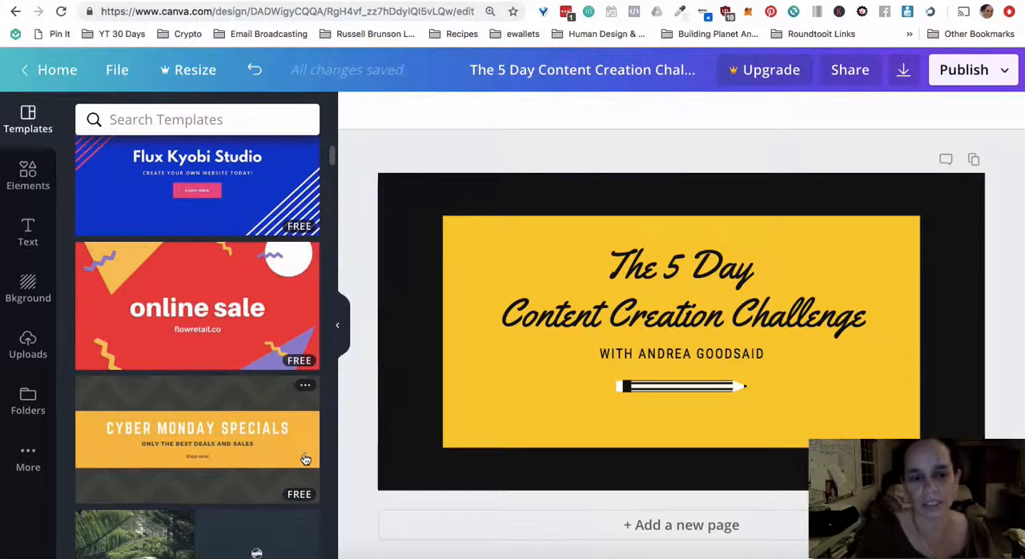
scroll(down, 3)
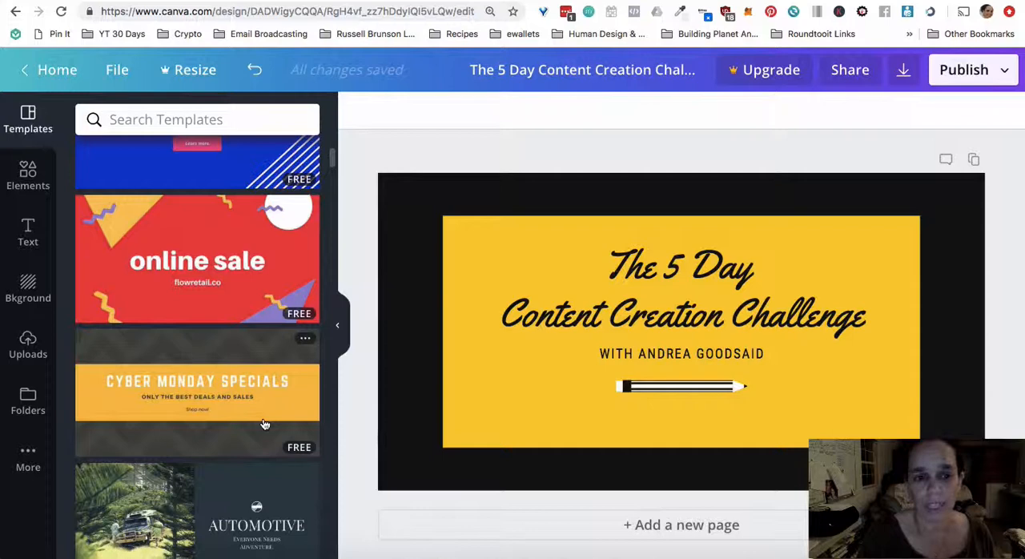
scroll(down, 3)
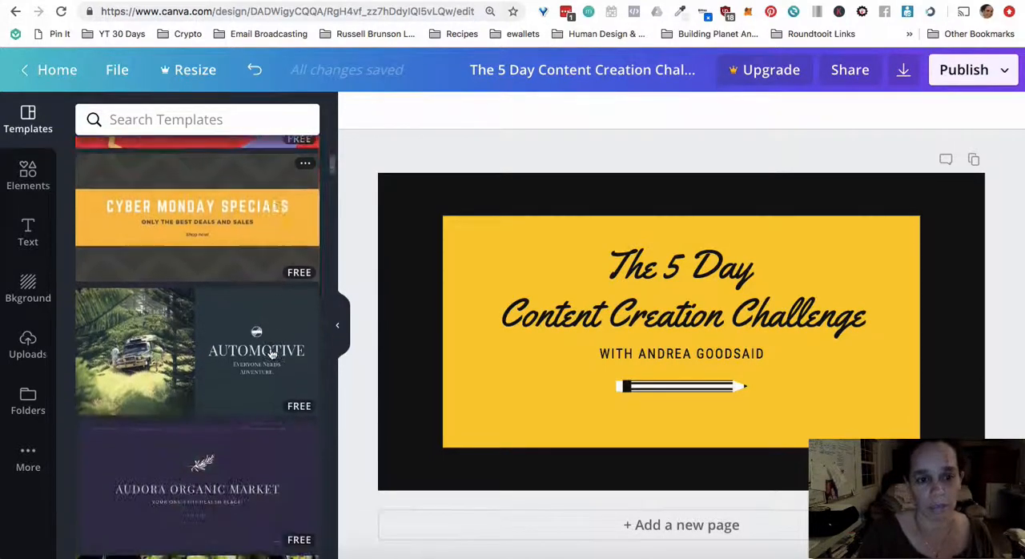
scroll(down, 3)
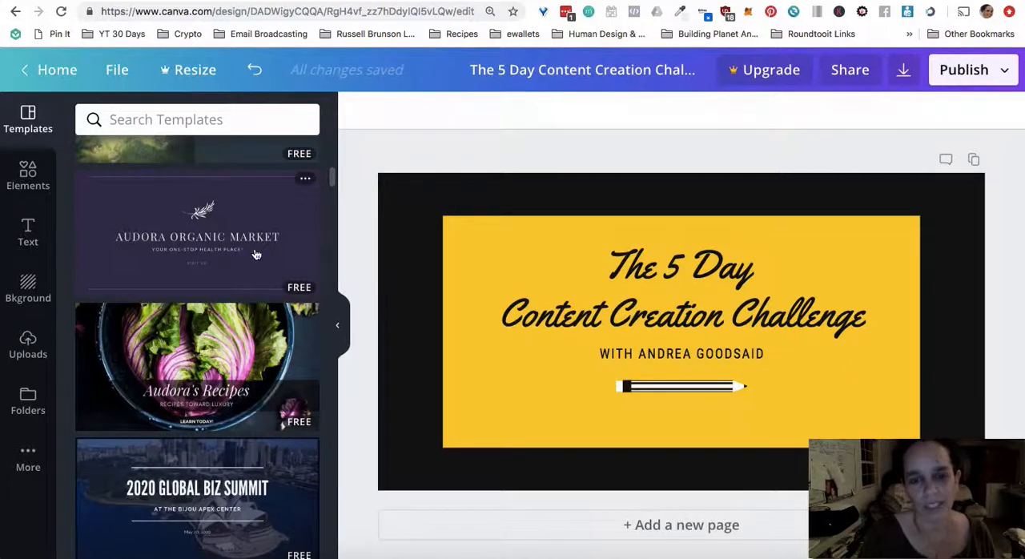
mouse_move(426, 409)
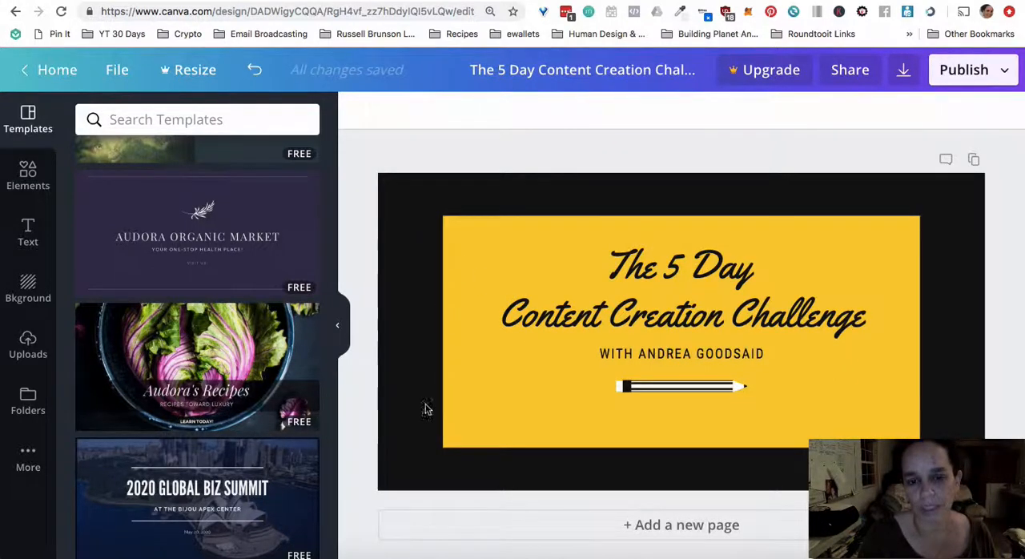
mouse_move(425, 418)
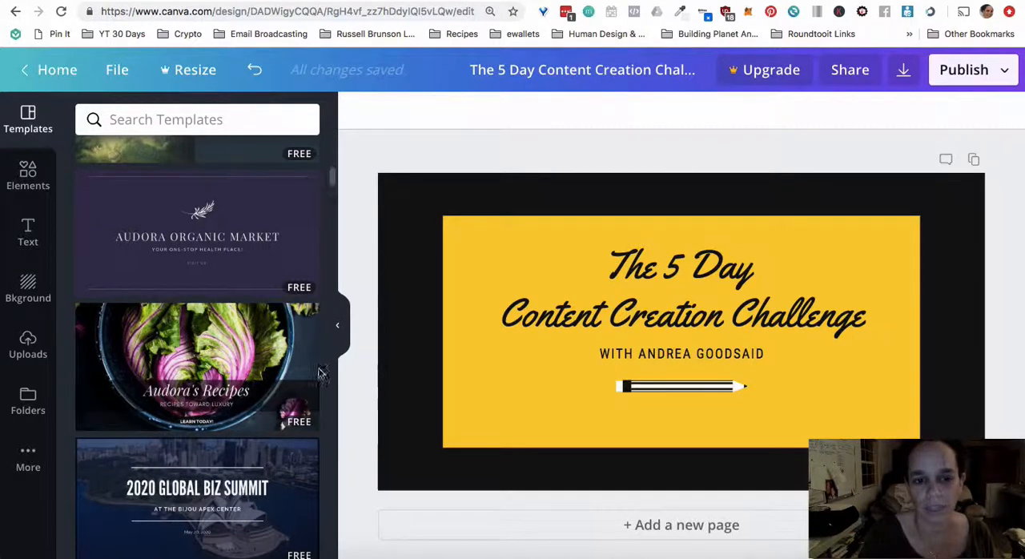
scroll(down, 3)
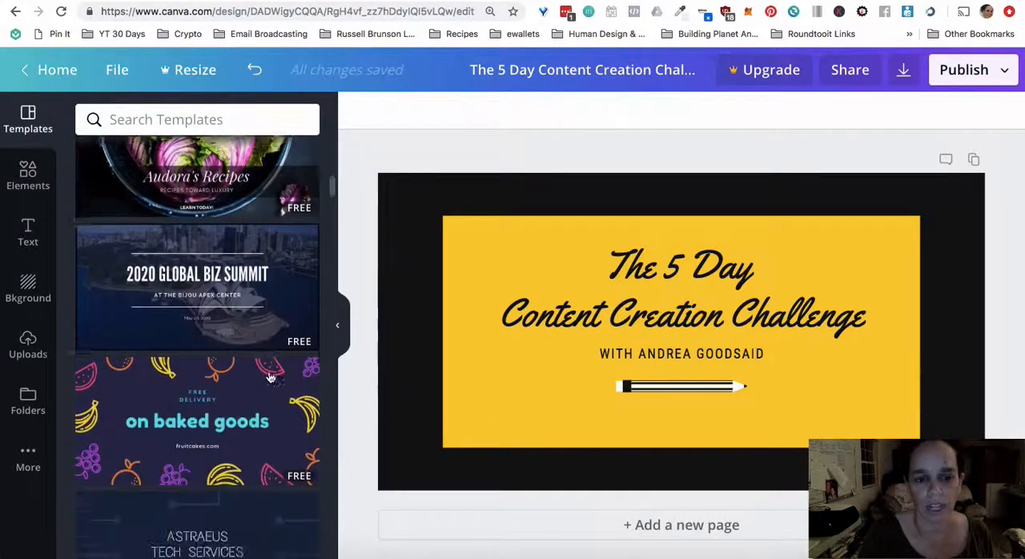
scroll(down, 3)
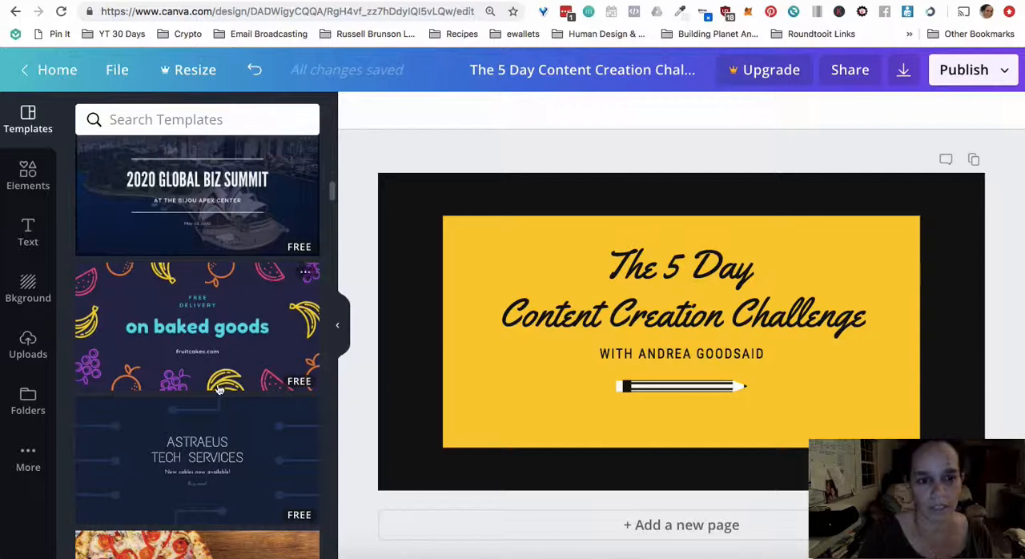
scroll(down, 3)
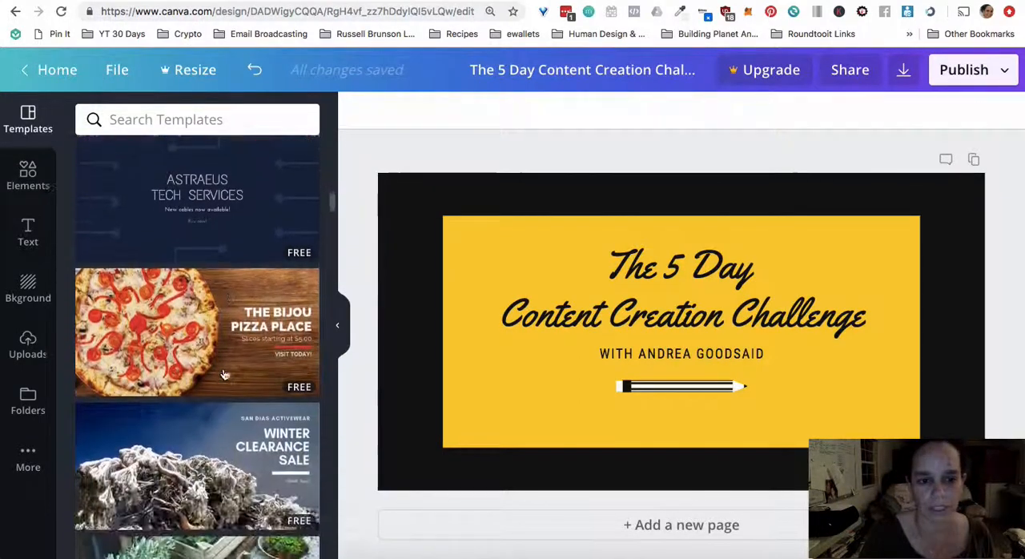
scroll(down, 3)
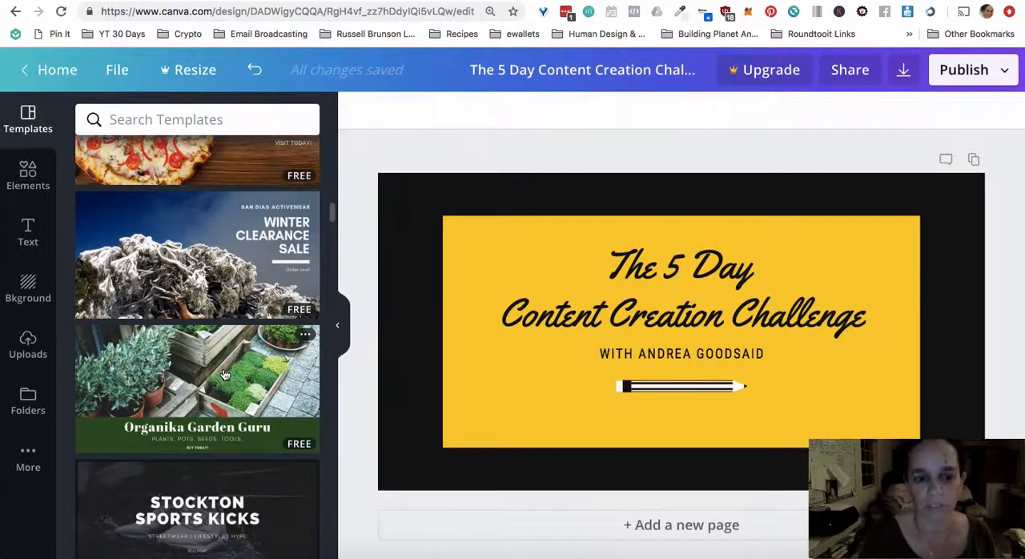
scroll(down, 3)
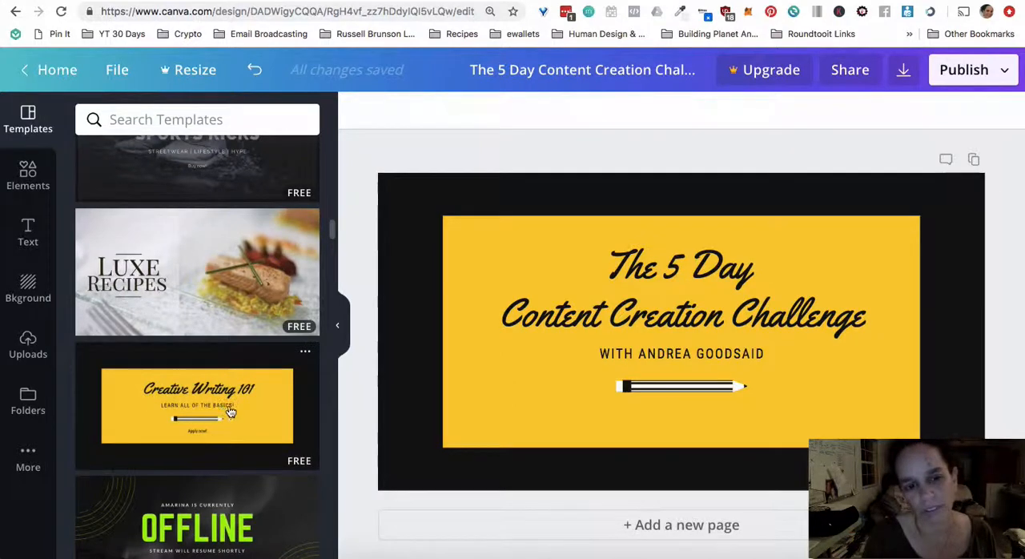
mouse_move(202, 433)
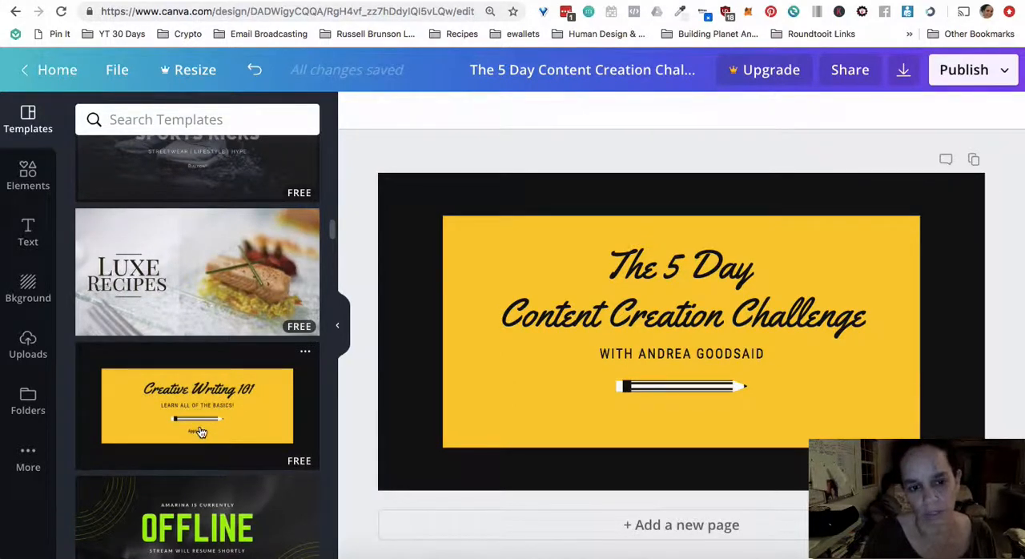
mouse_move(140, 410)
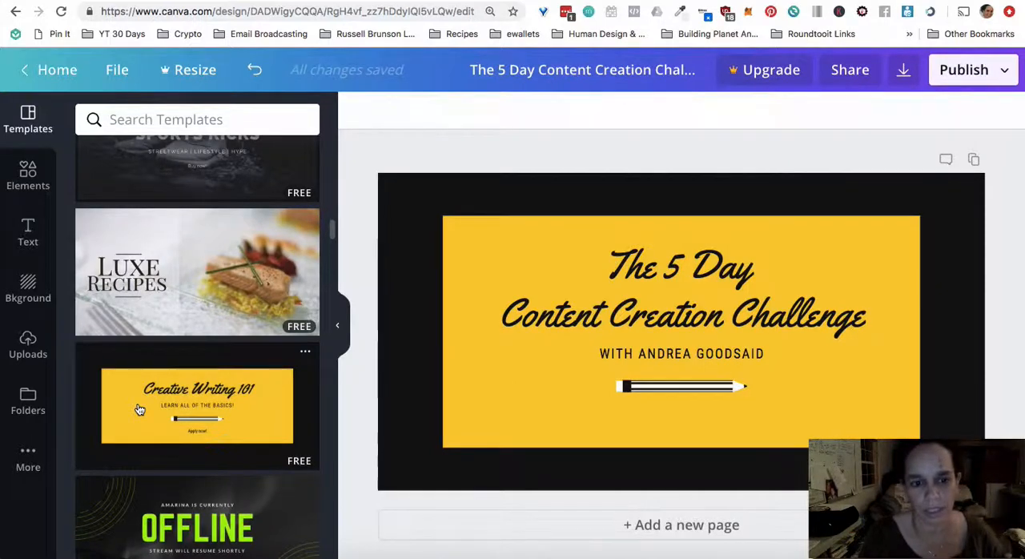
mouse_move(186, 437)
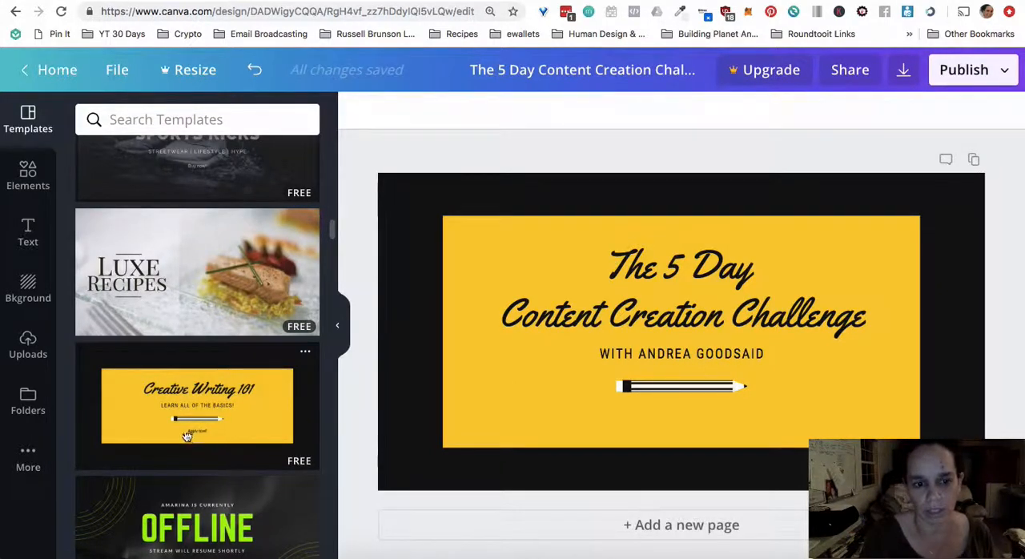
mouse_move(230, 411)
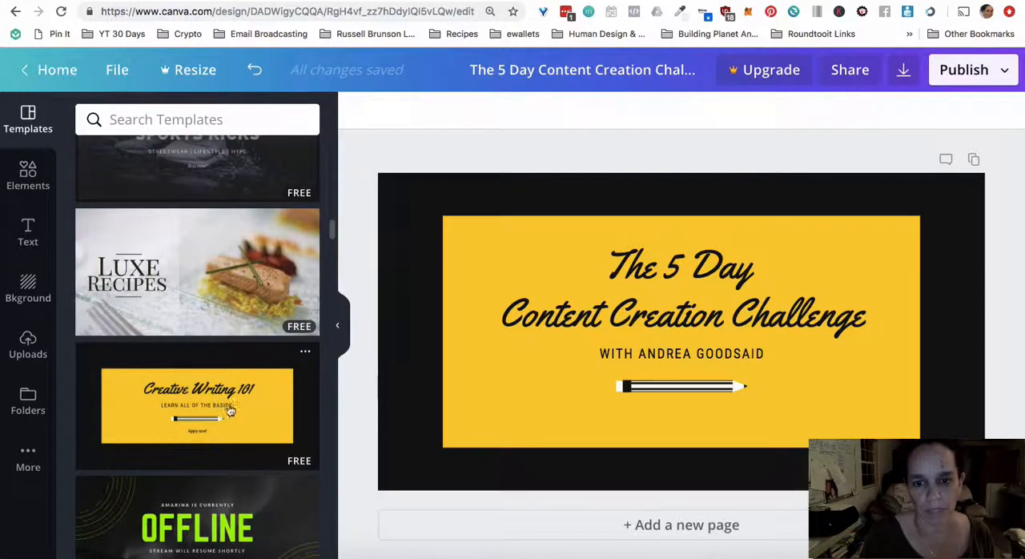
mouse_move(170, 411)
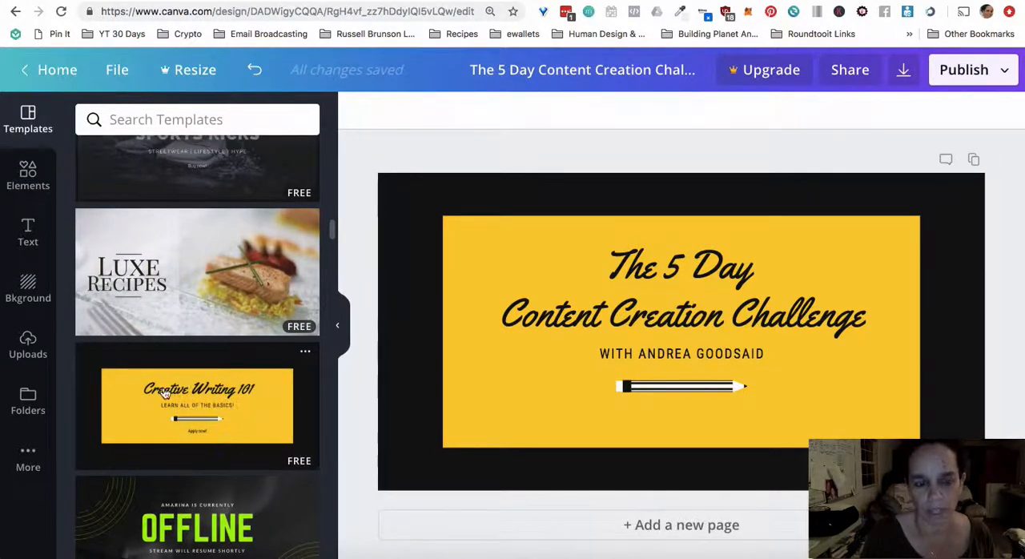
mouse_move(256, 397)
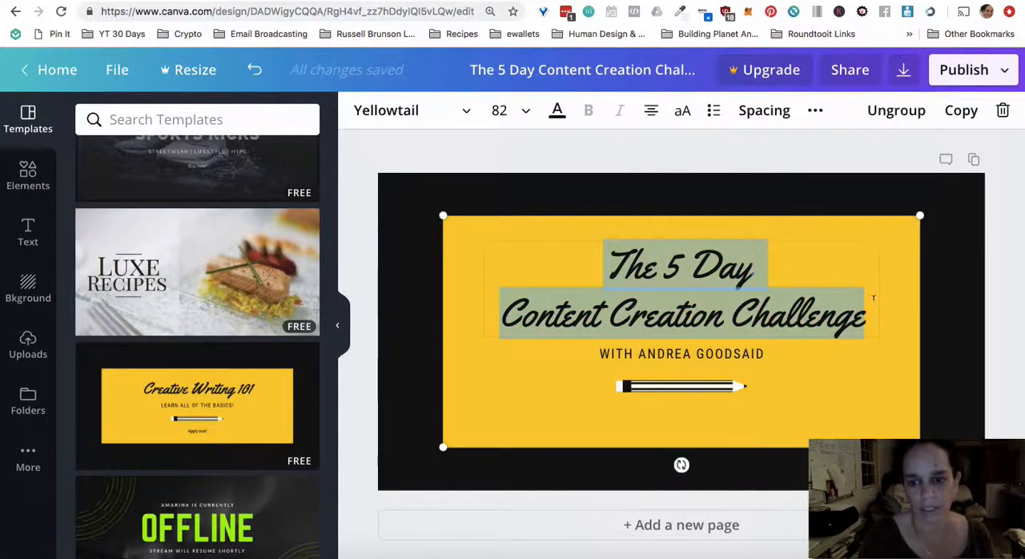
Download the challenge cover as a PNG file
click(873, 136)
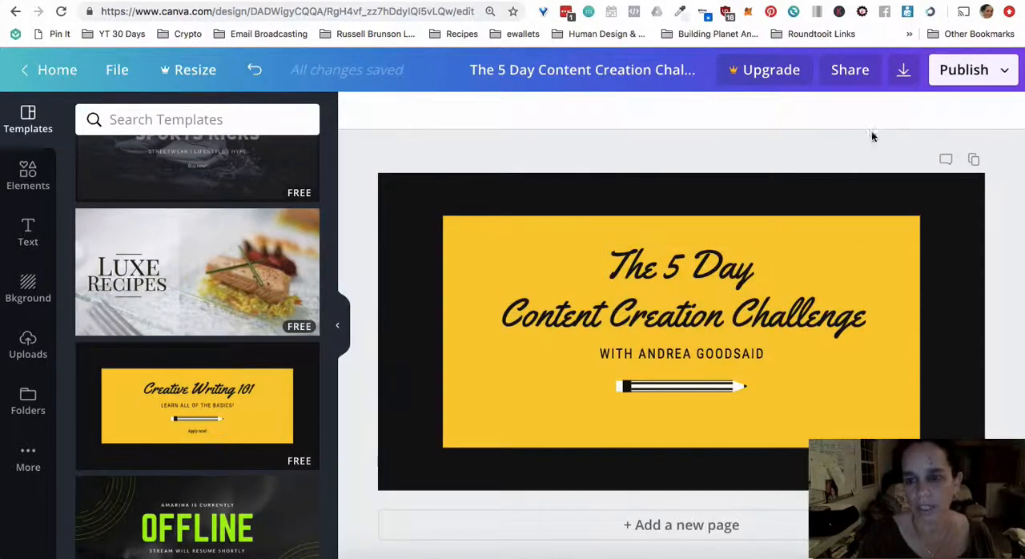
mouse_move(903, 70)
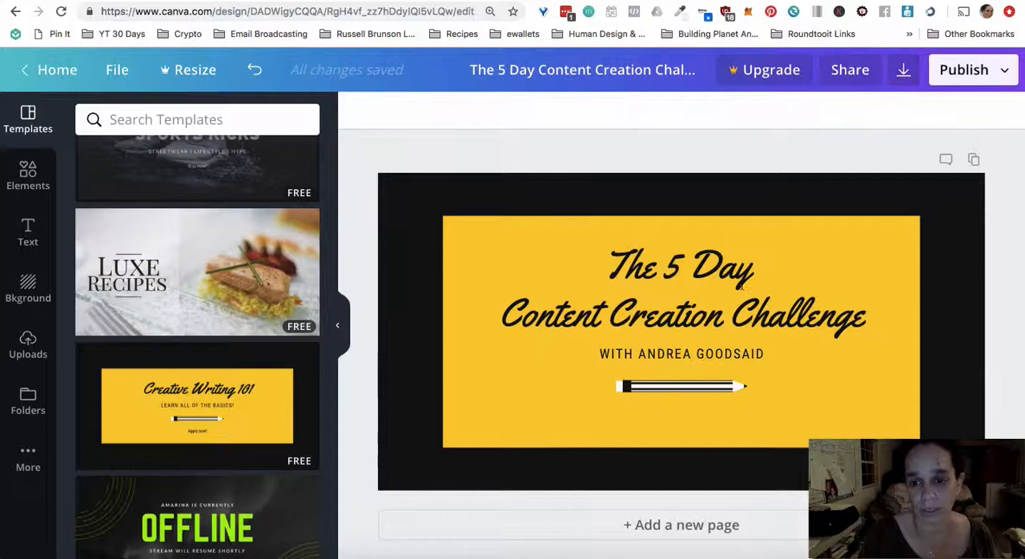
mouse_move(933, 192)
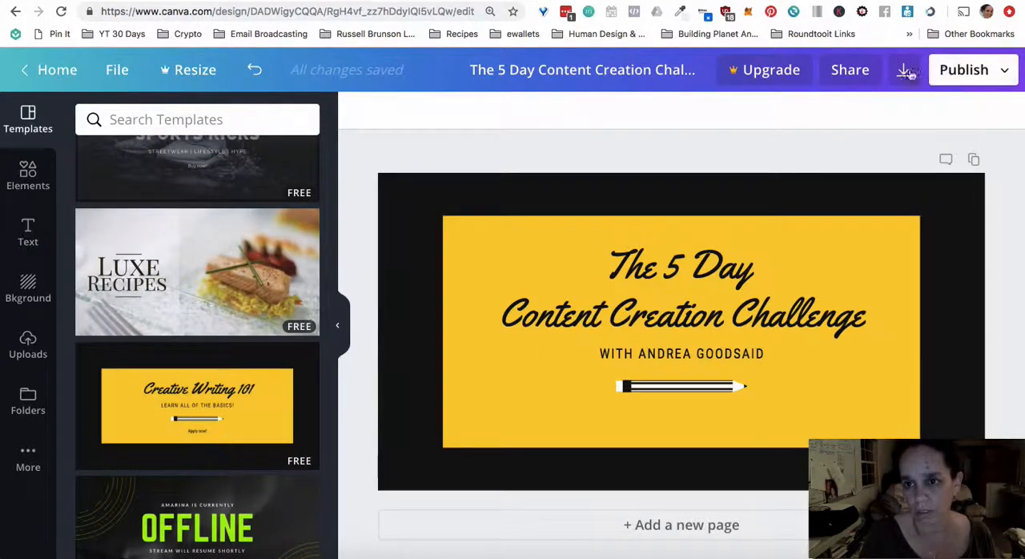
click(904, 70)
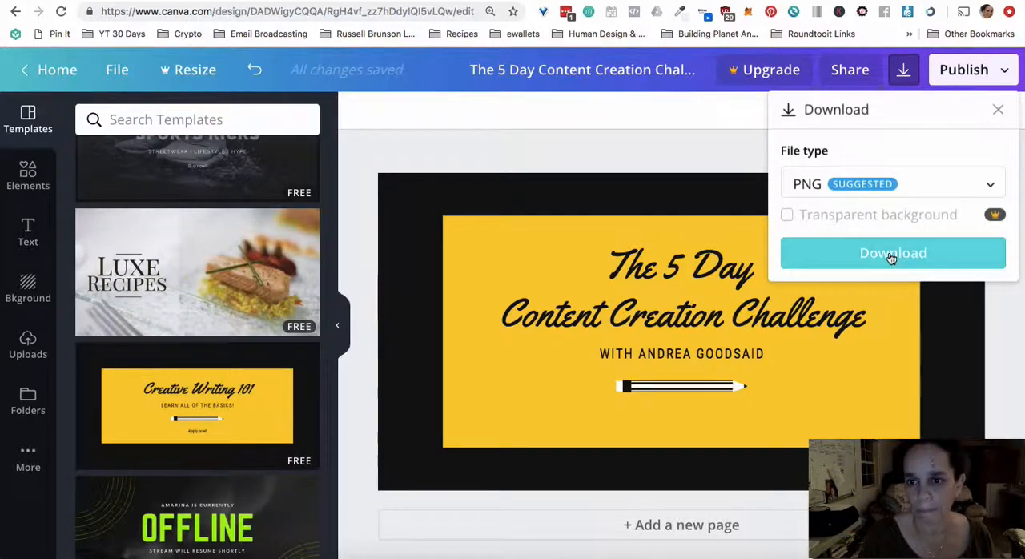
mouse_move(893, 252)
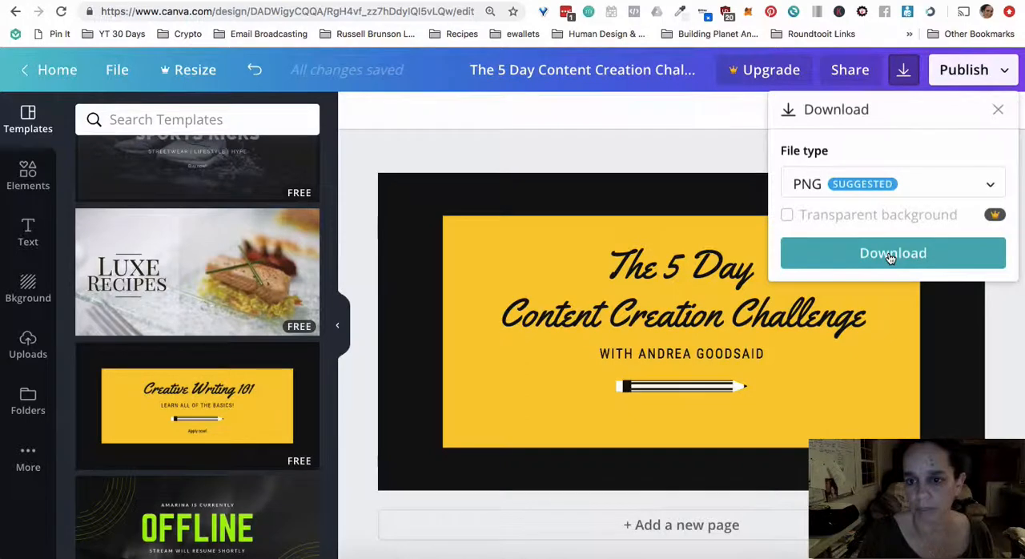
click(892, 253)
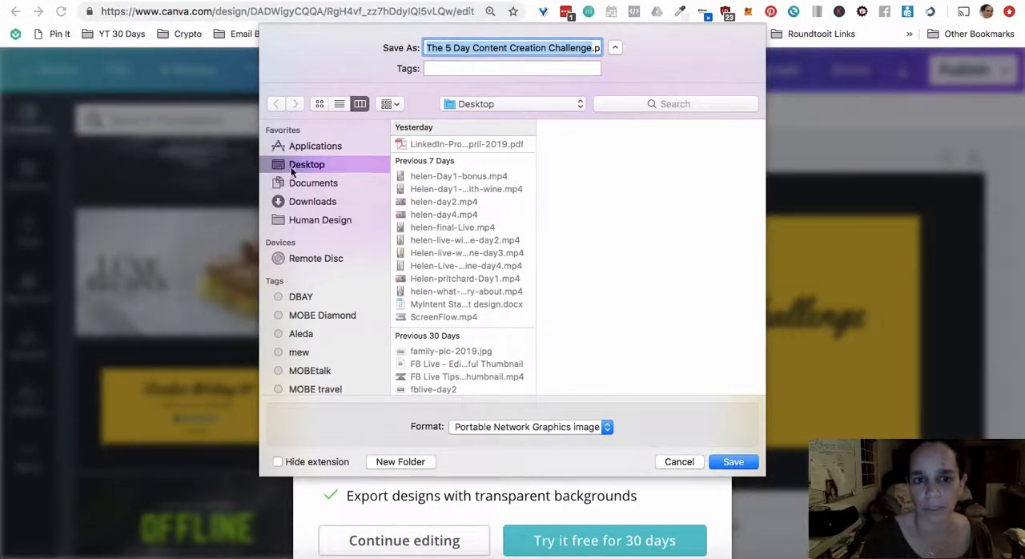
mouse_move(303, 221)
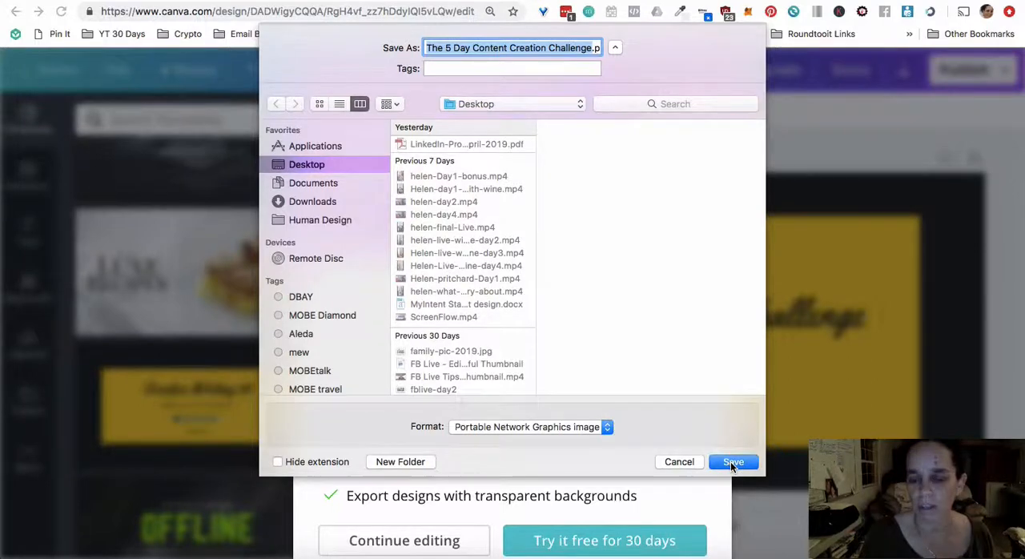
Save 'The 5 Day Content Creation Challenge' PNG to the Desktop
click(732, 462)
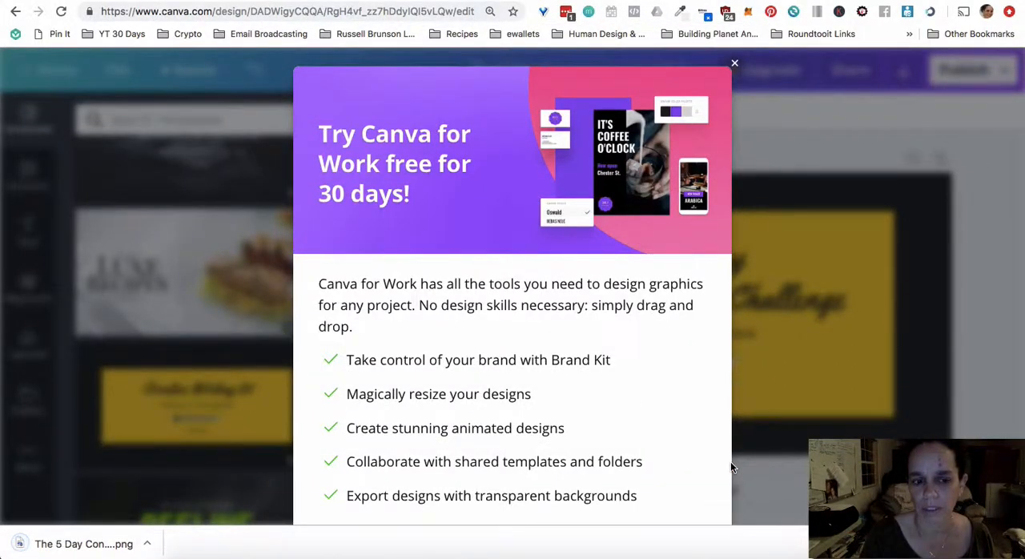
mouse_move(339, 527)
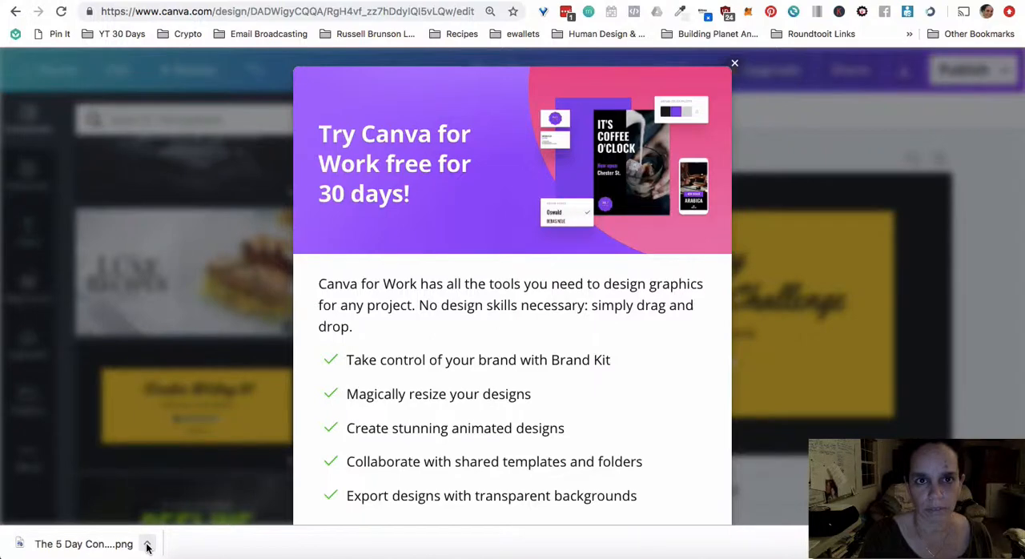
mouse_move(290, 404)
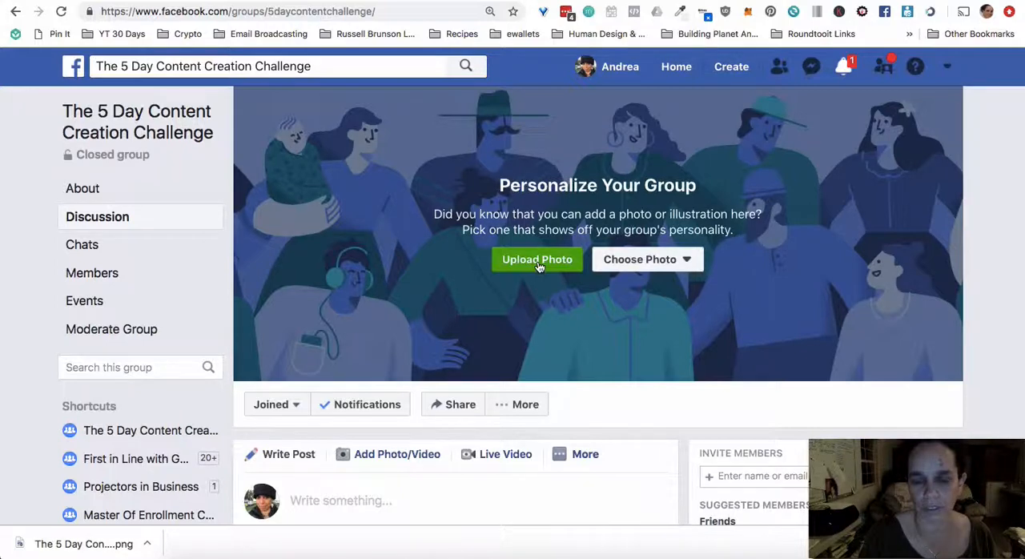
Upload 'The 5 Day Content Creation Challenge.png' from the Desktop as the group cover
click(537, 259)
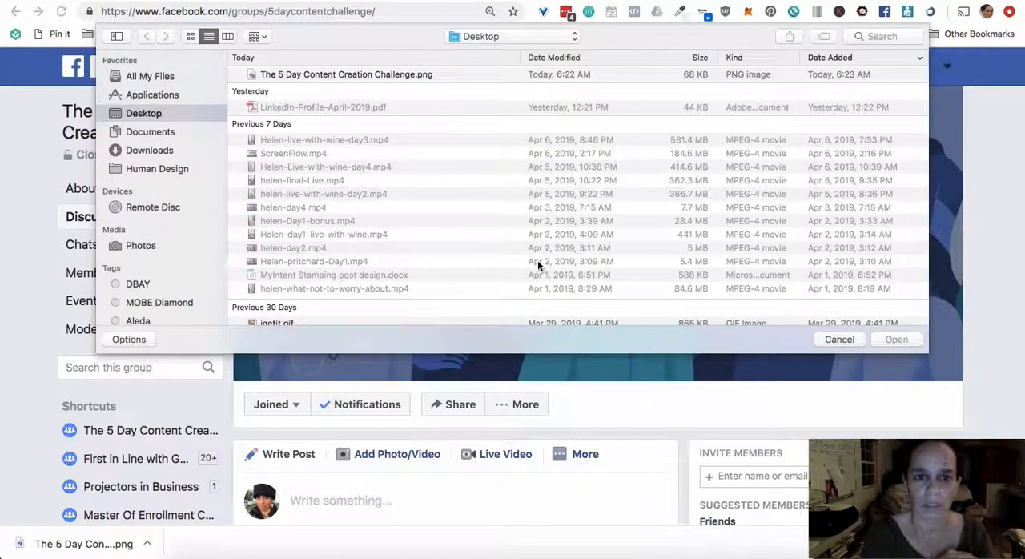
mouse_move(470, 218)
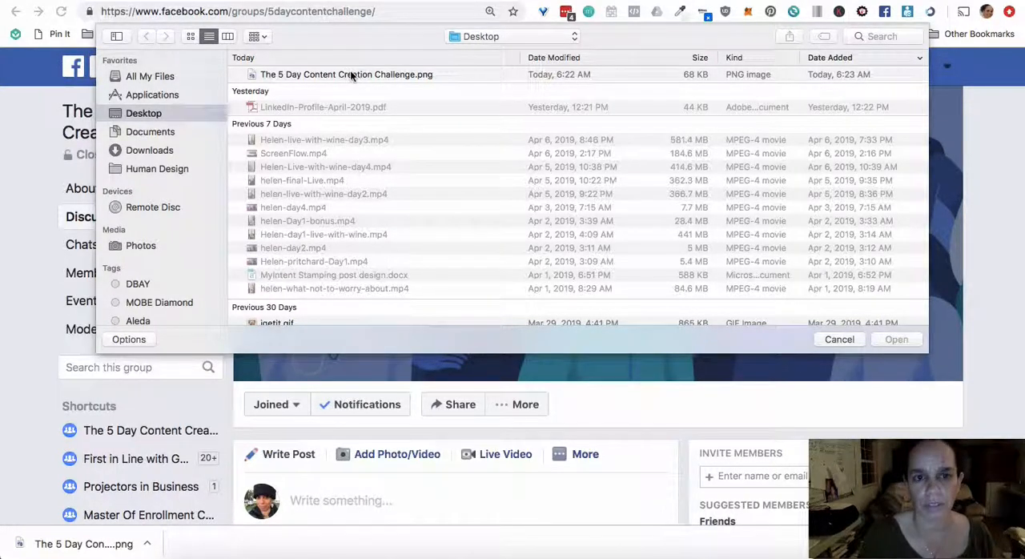
click(346, 73)
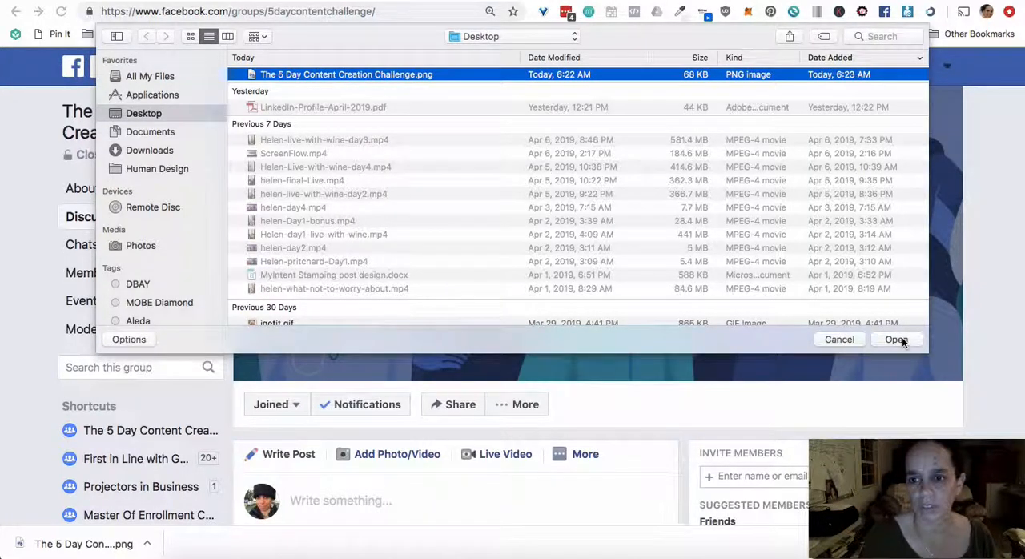
click(896, 339)
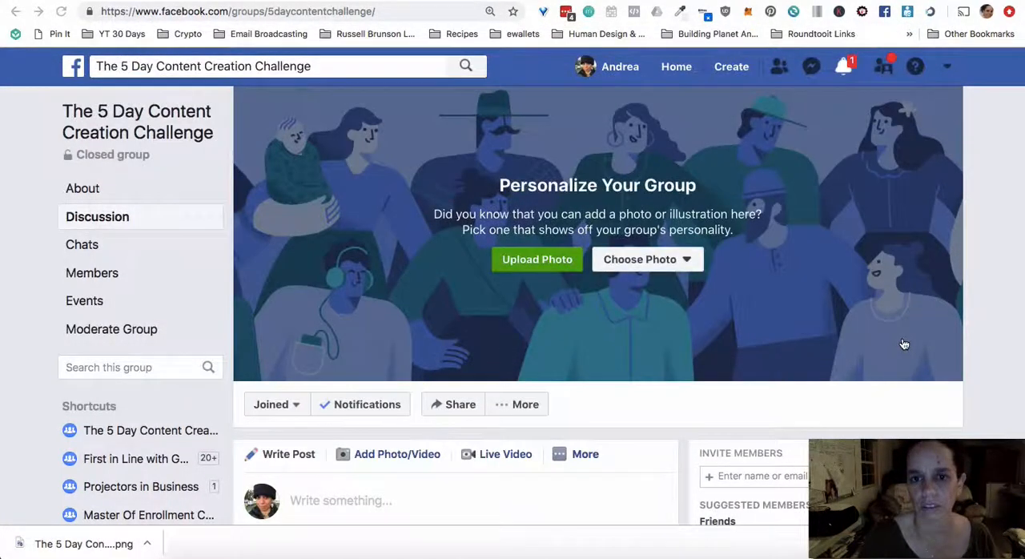
Apply the yellow challenge design as the Facebook group's header photo
click(536, 259)
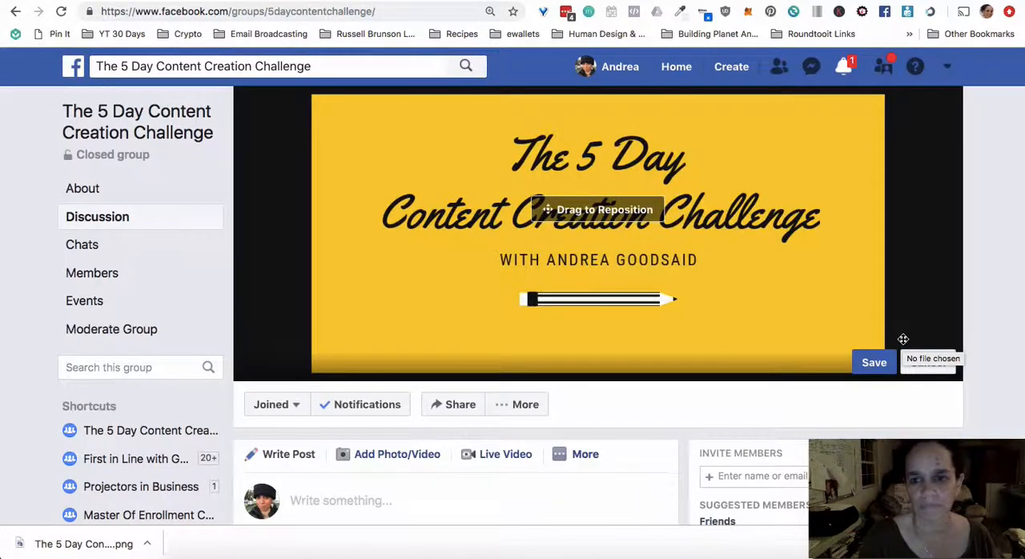
mouse_move(995, 326)
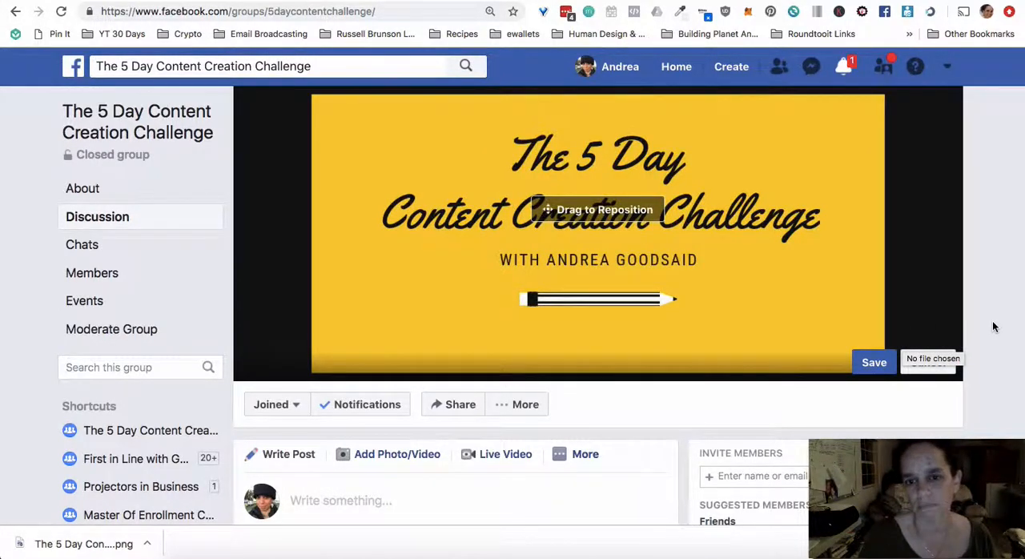
mouse_move(877, 313)
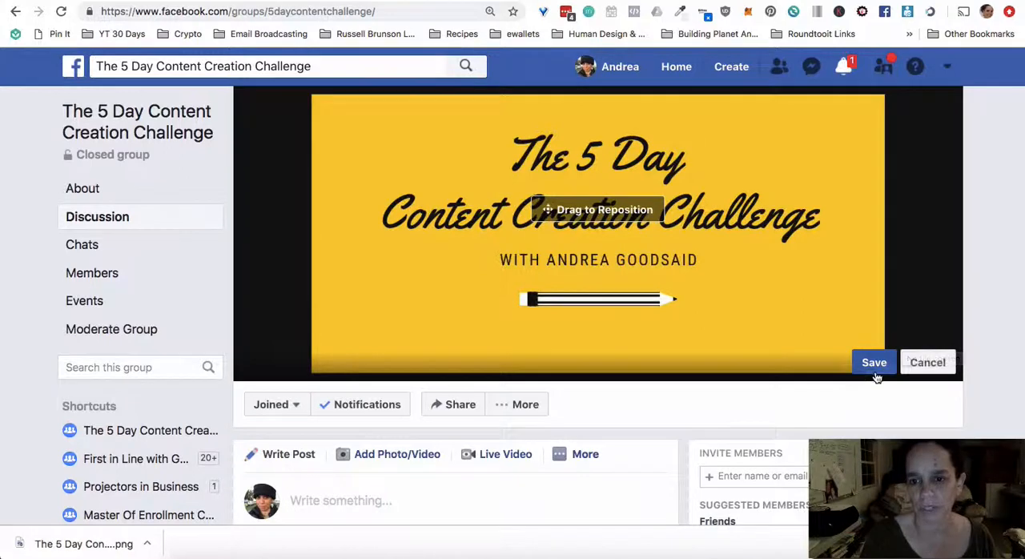
click(874, 362)
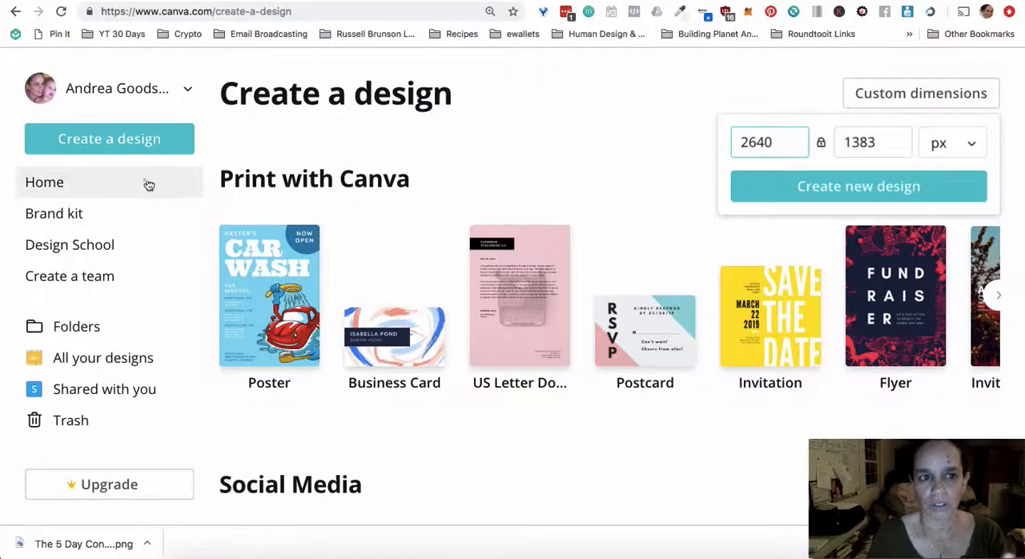
mouse_move(140, 80)
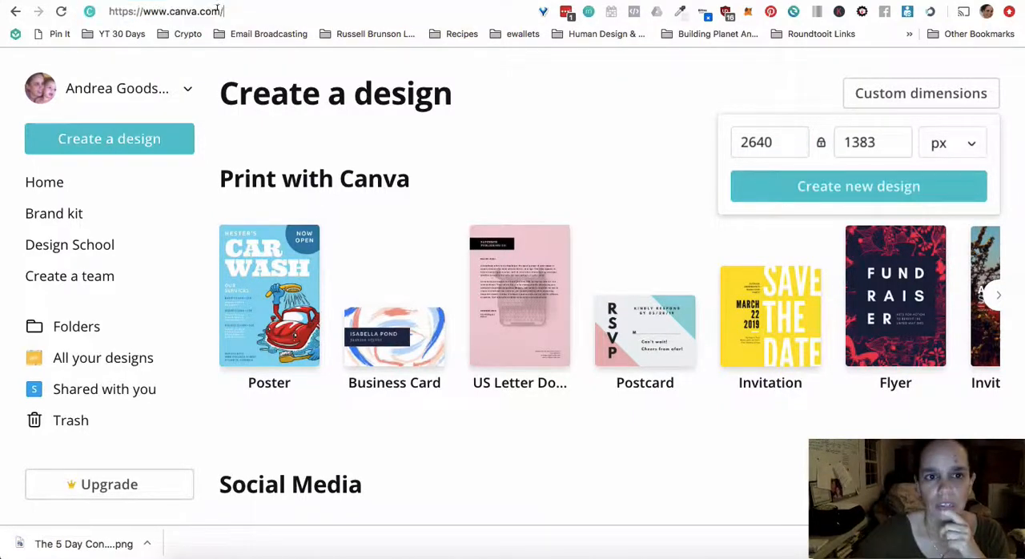
click(768, 141)
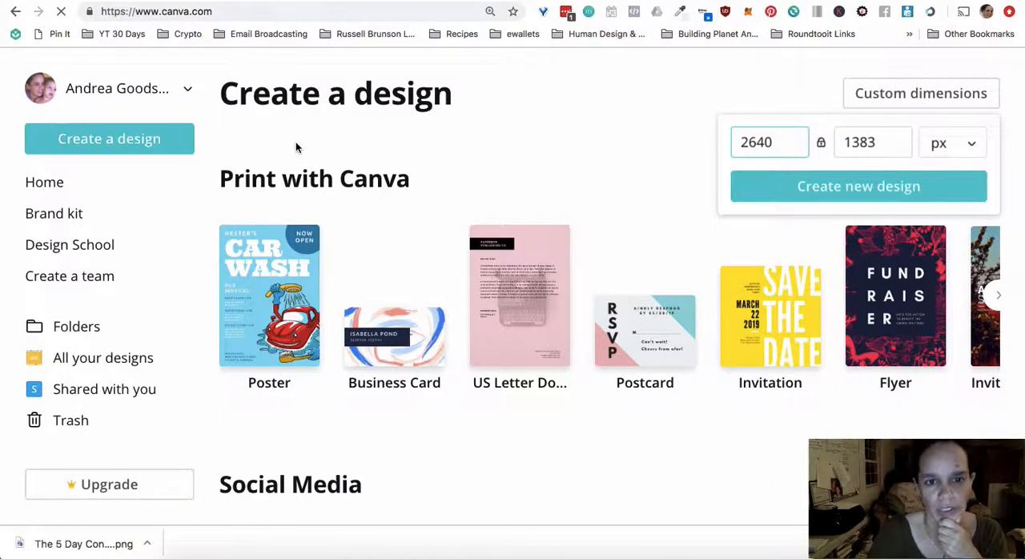
click(859, 186)
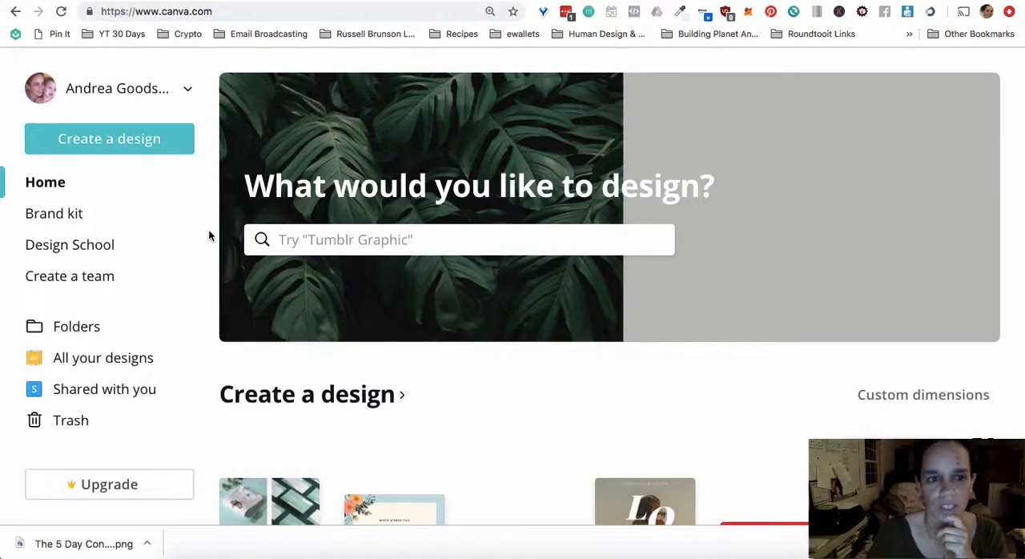
mouse_move(290, 382)
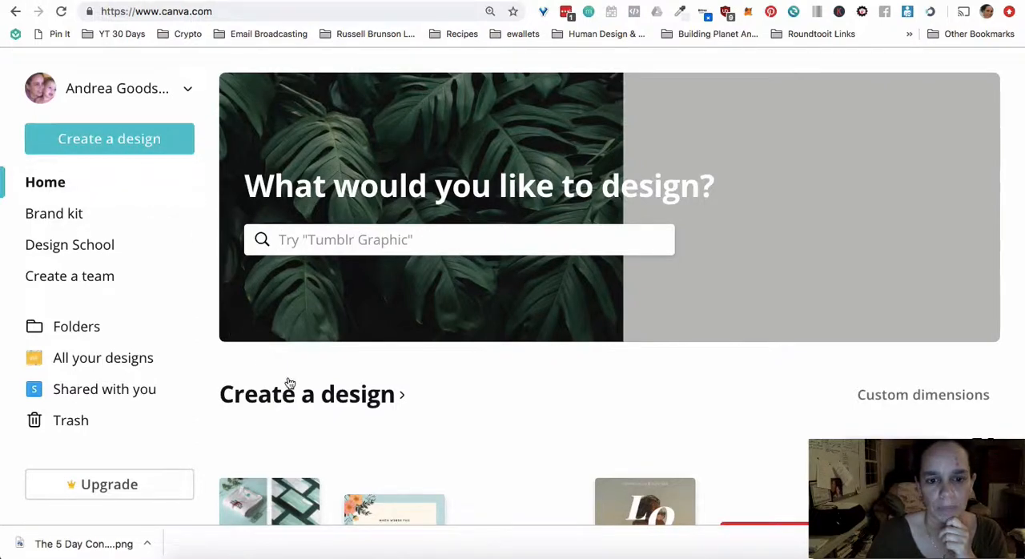
scroll(down, 3)
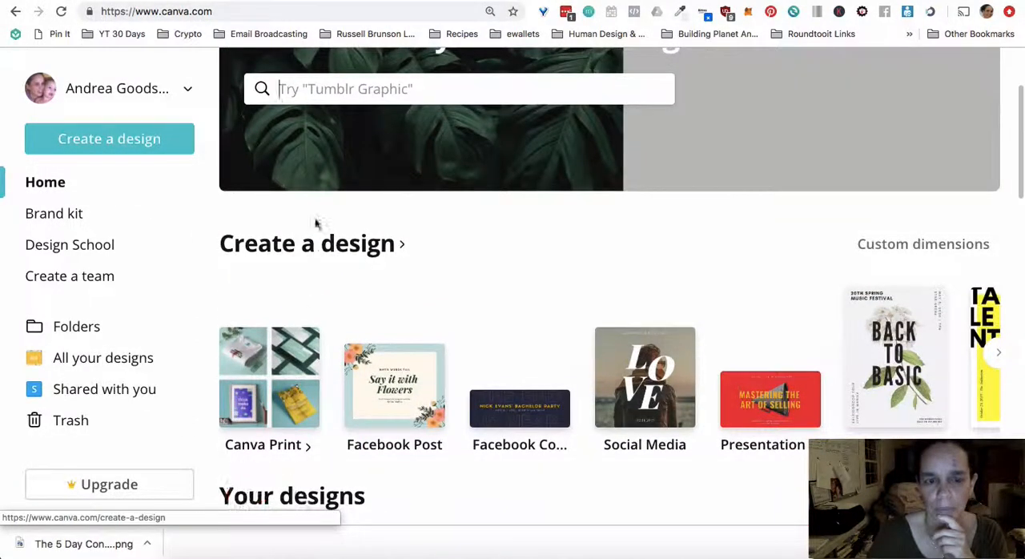
mouse_move(336, 250)
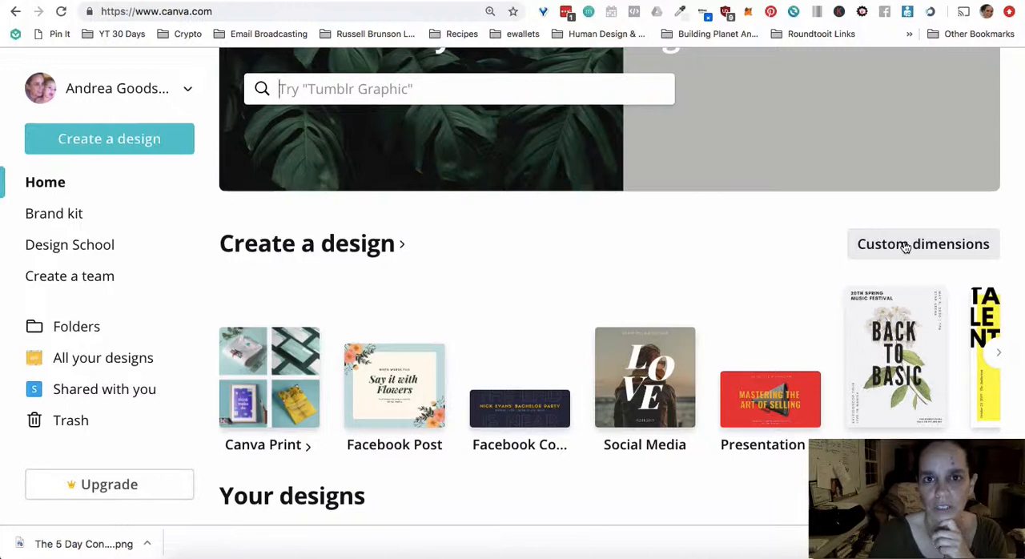
mouse_move(517, 283)
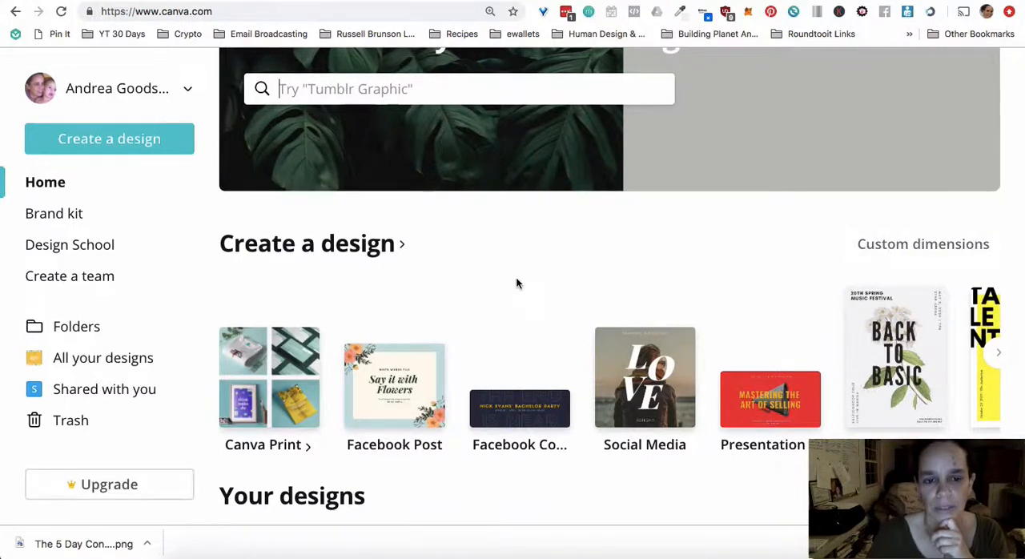
mouse_move(380, 454)
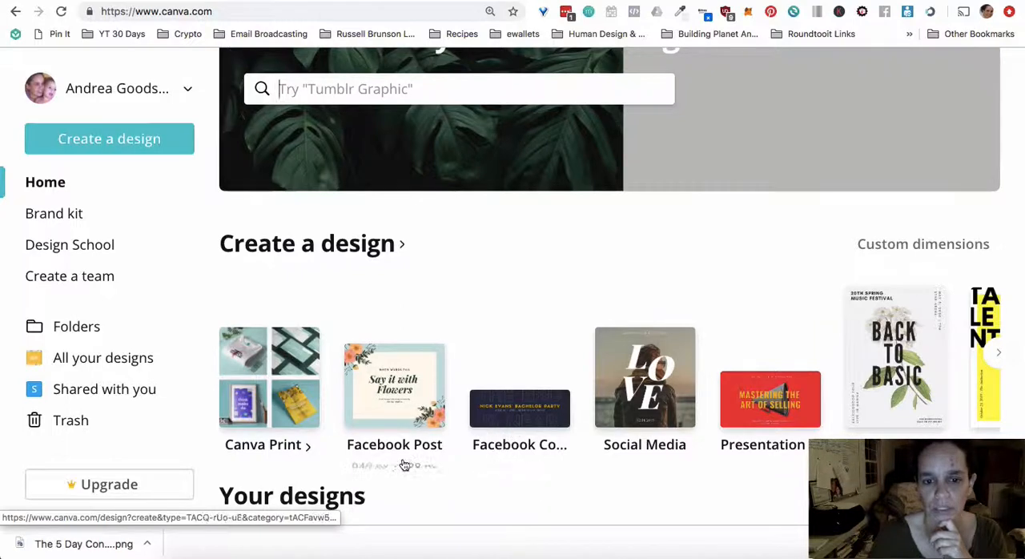
mouse_move(644, 409)
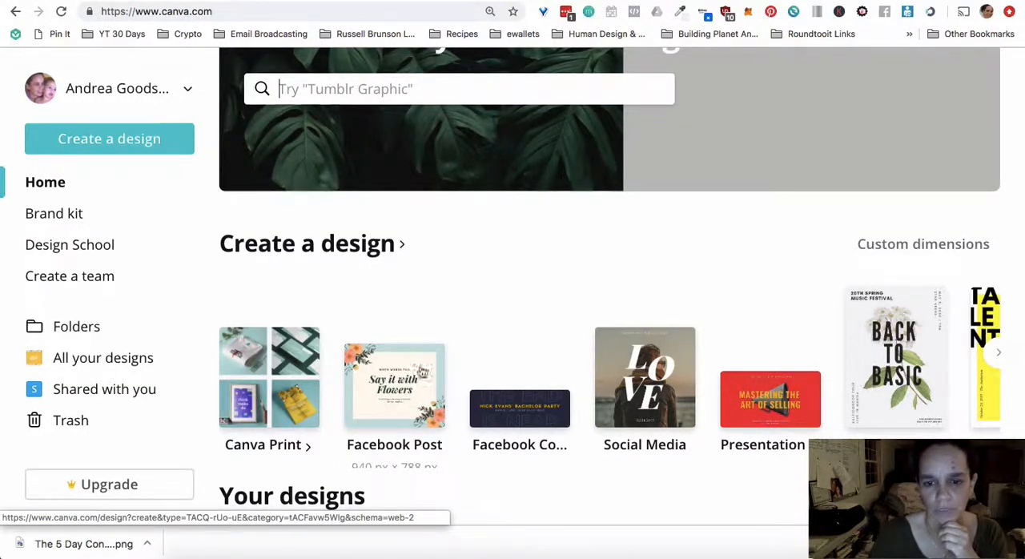
mouse_move(520, 405)
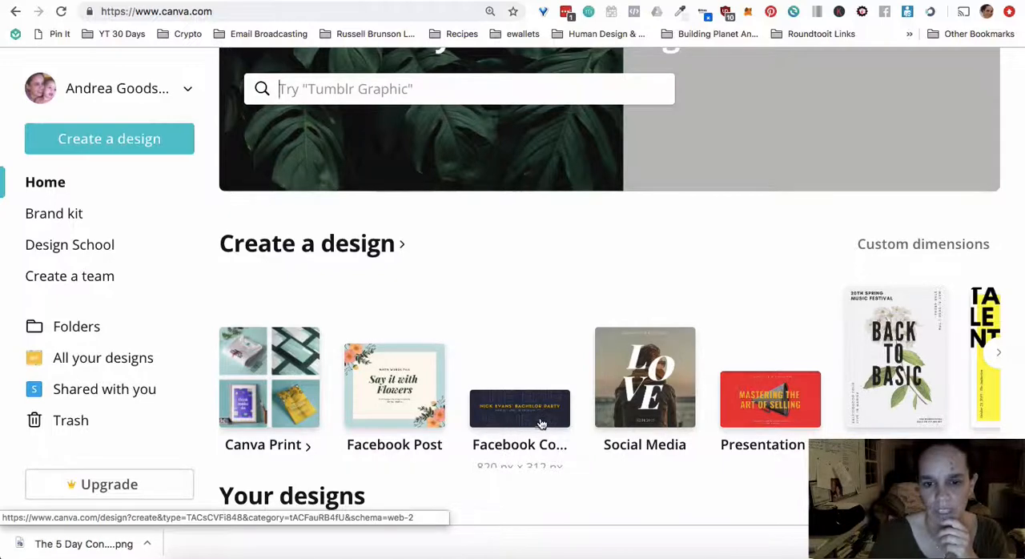
mouse_move(519, 420)
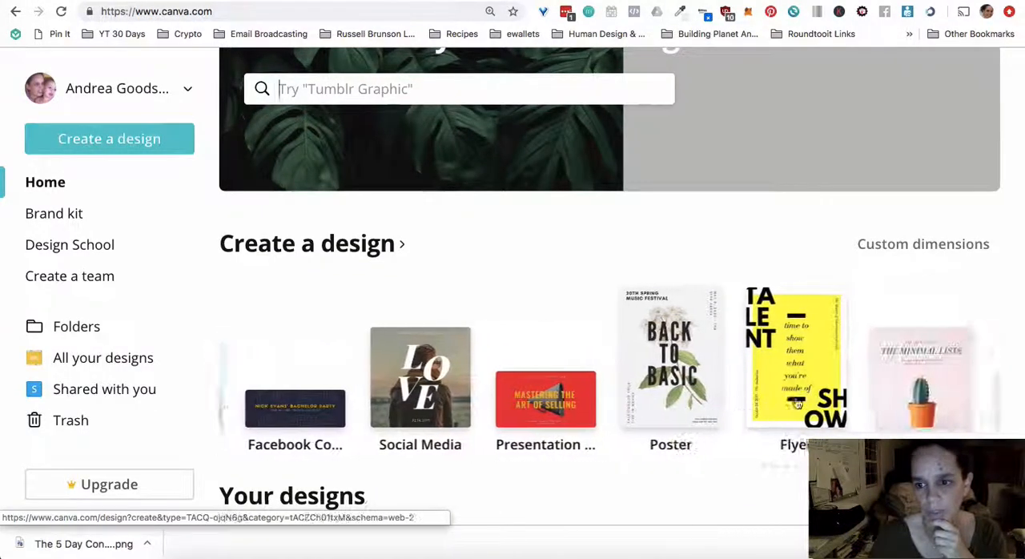
scroll(right, 3)
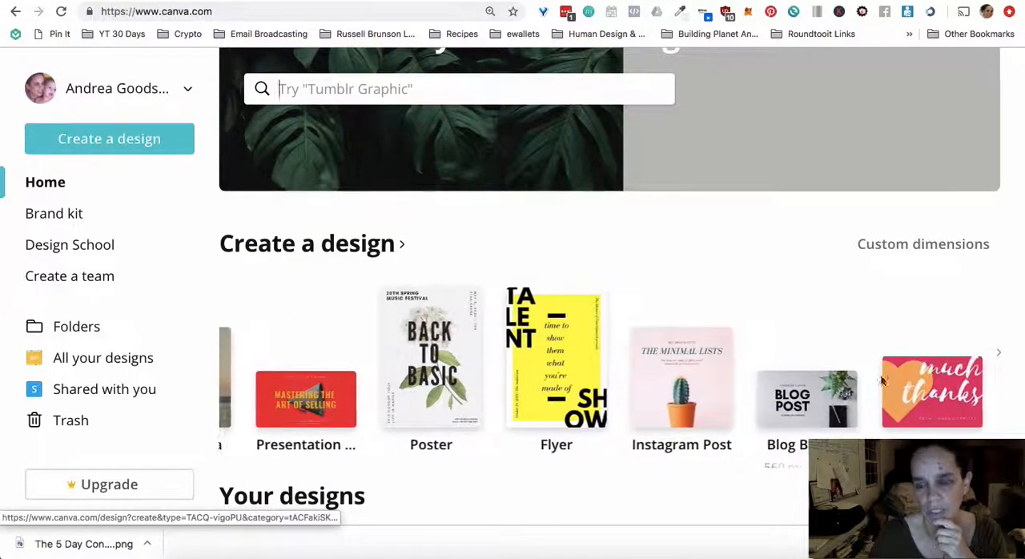
mouse_move(725, 362)
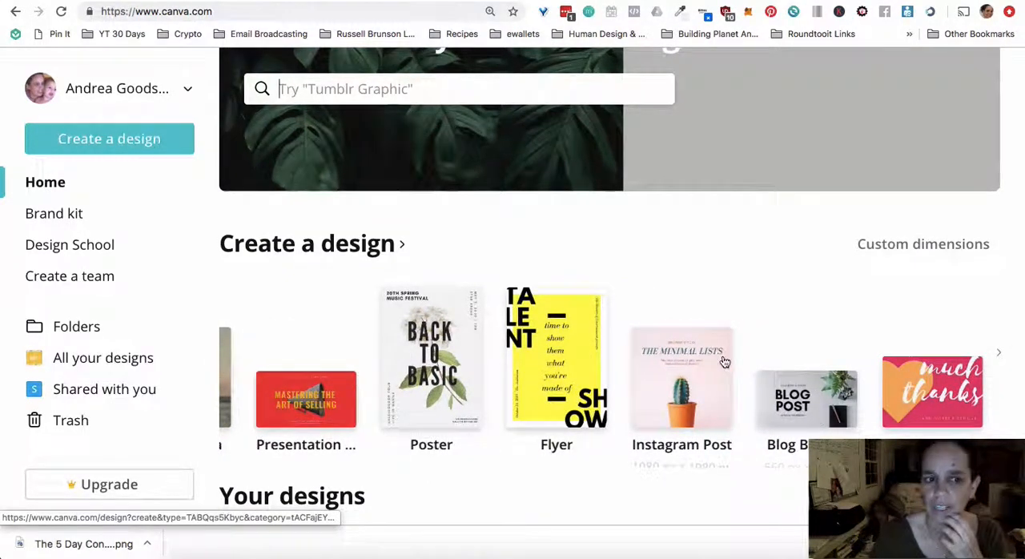
scroll(down, 3)
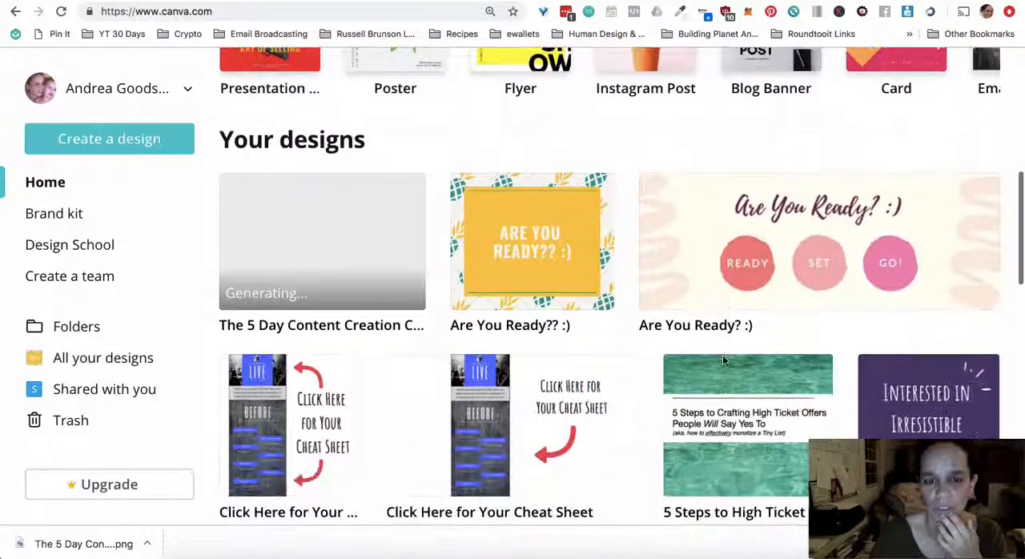
scroll(up, 3)
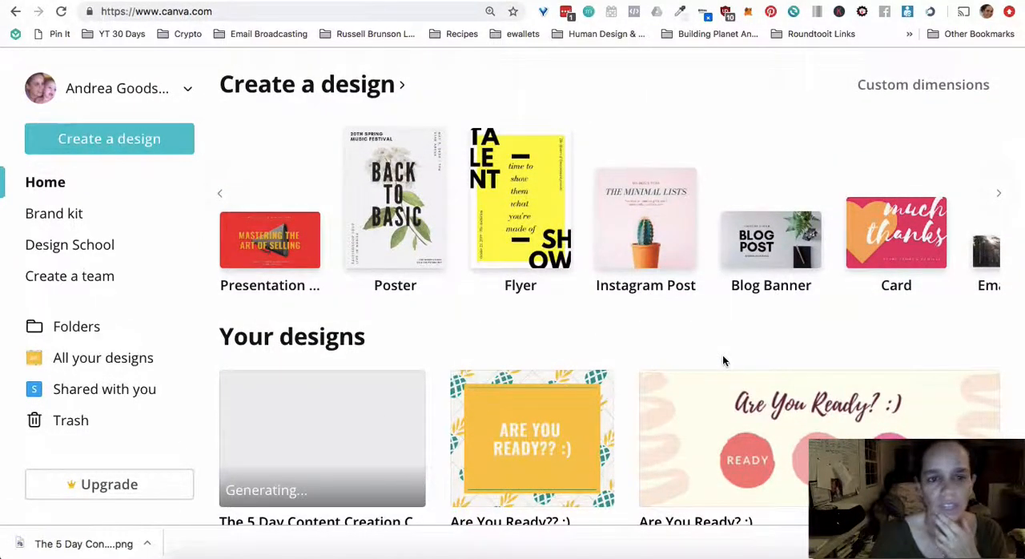
scroll(up, 3)
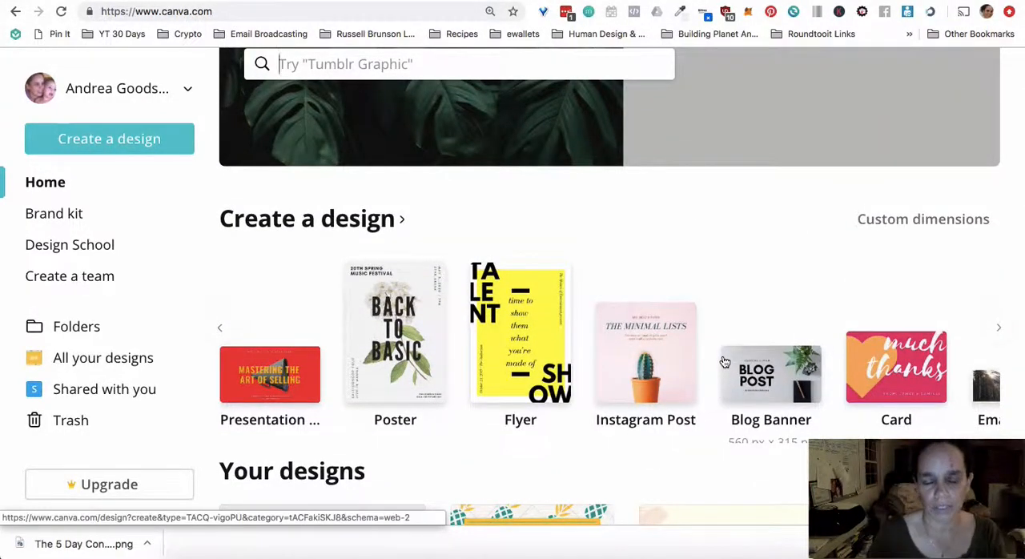
mouse_move(856, 252)
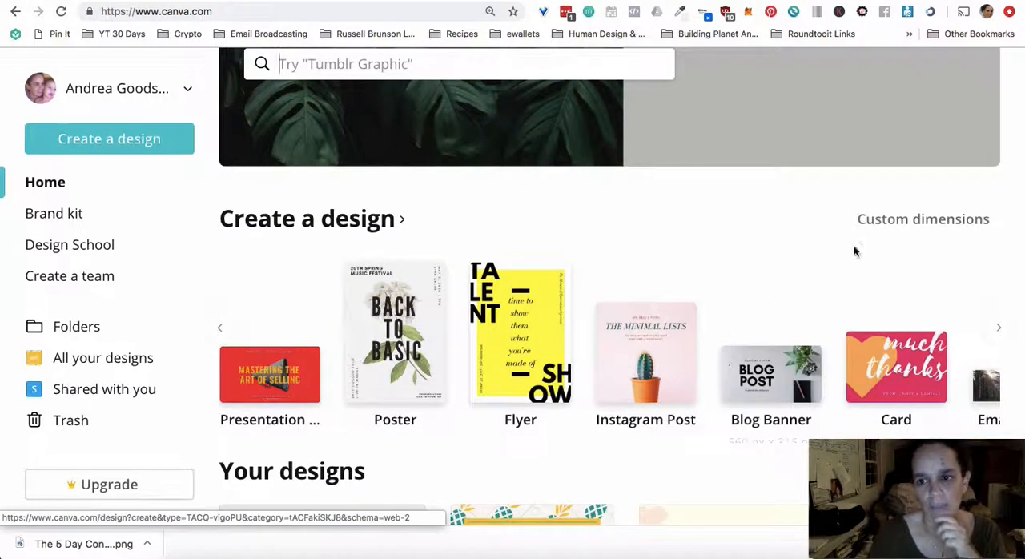
mouse_move(923, 219)
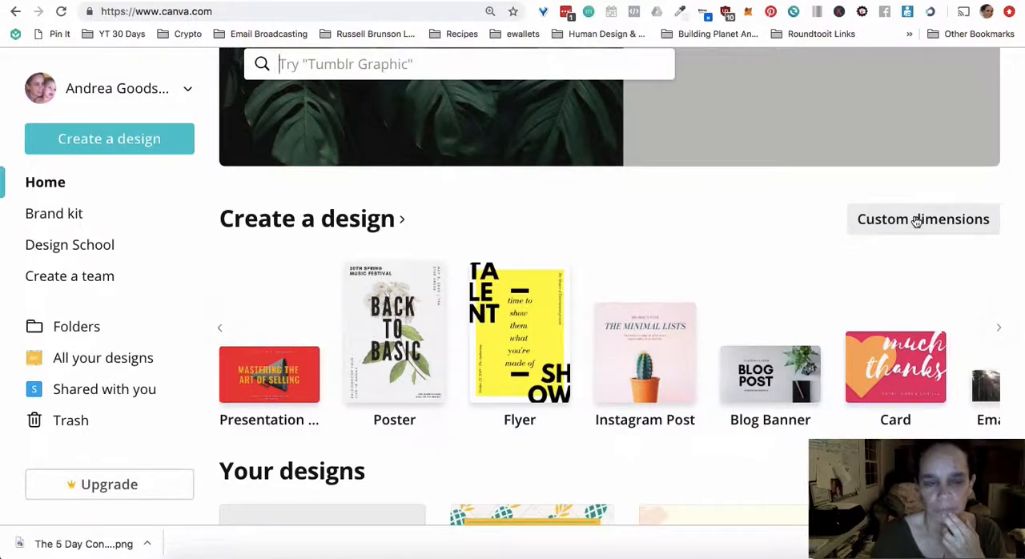
scroll(up, 3)
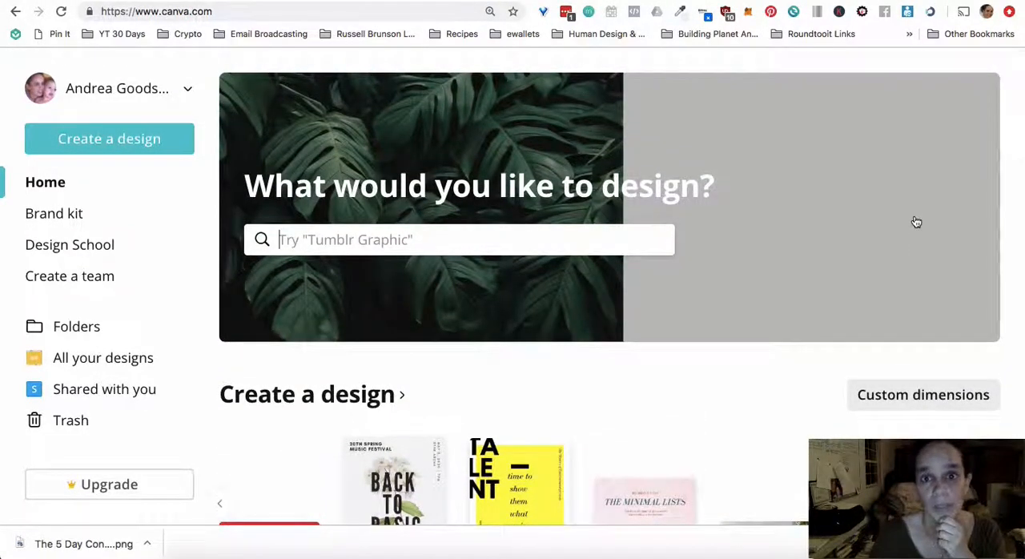